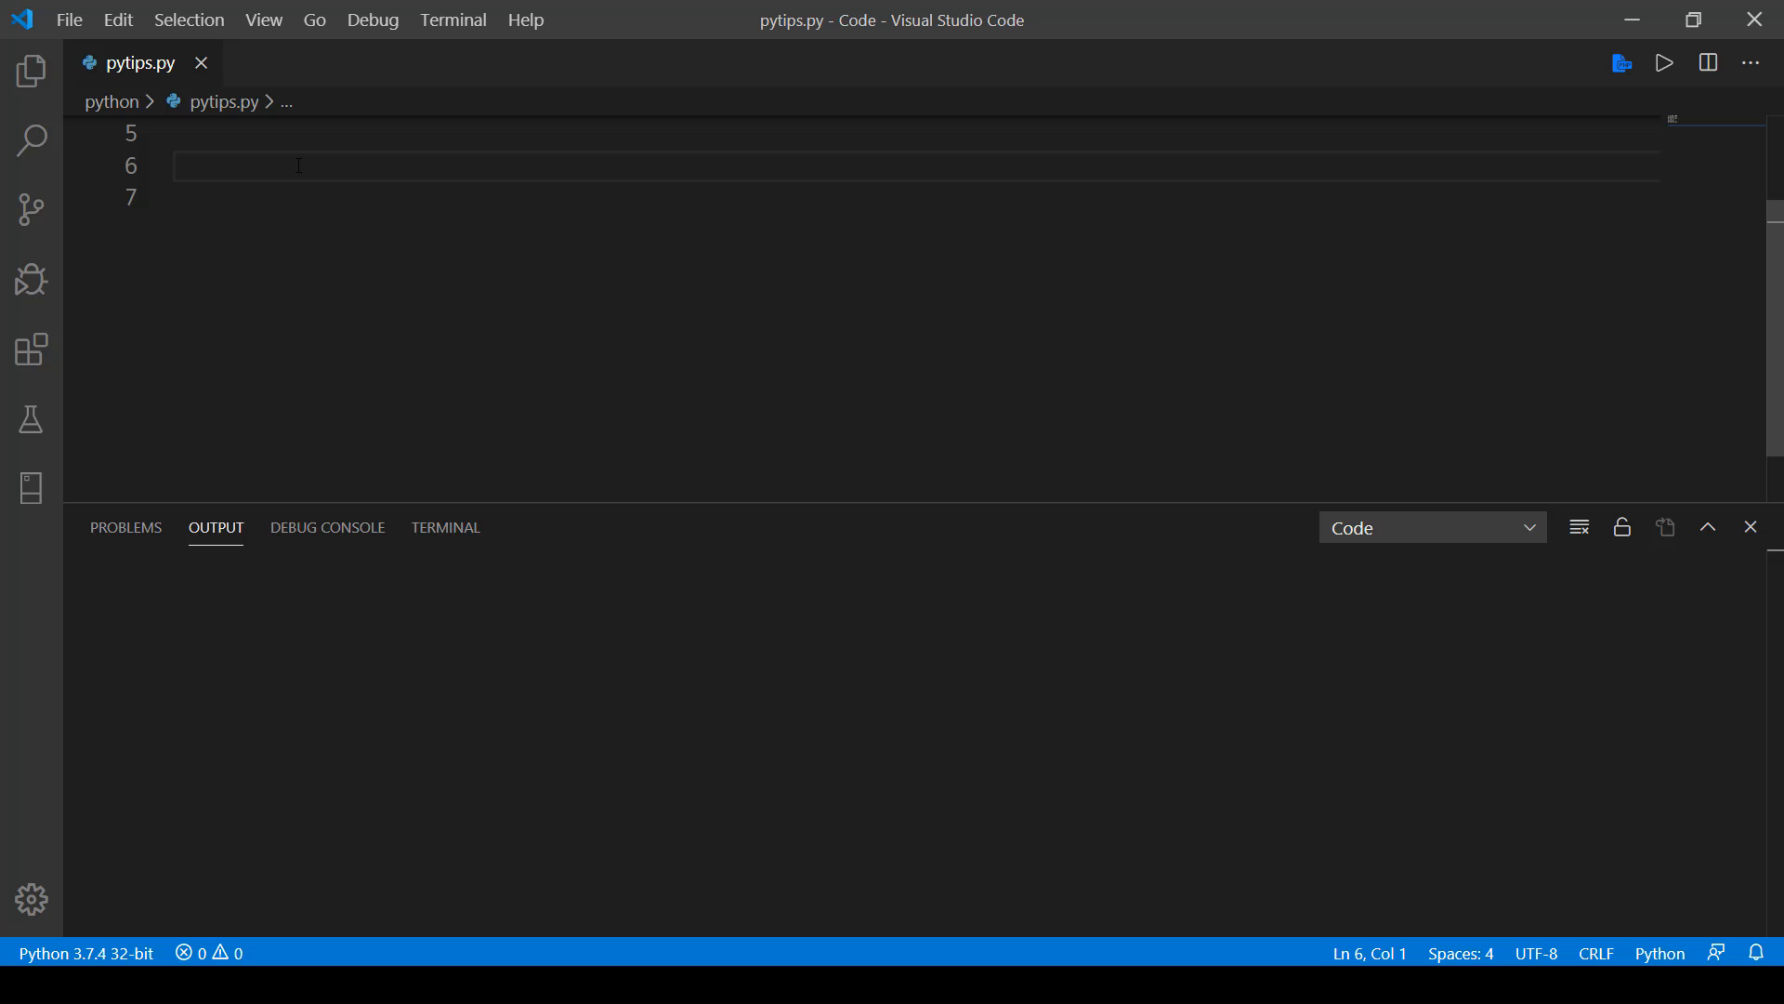
- Write content = ["Skill","Bakery","Studio"] on line 6, correcting the misspelled Bakery
text(content =)
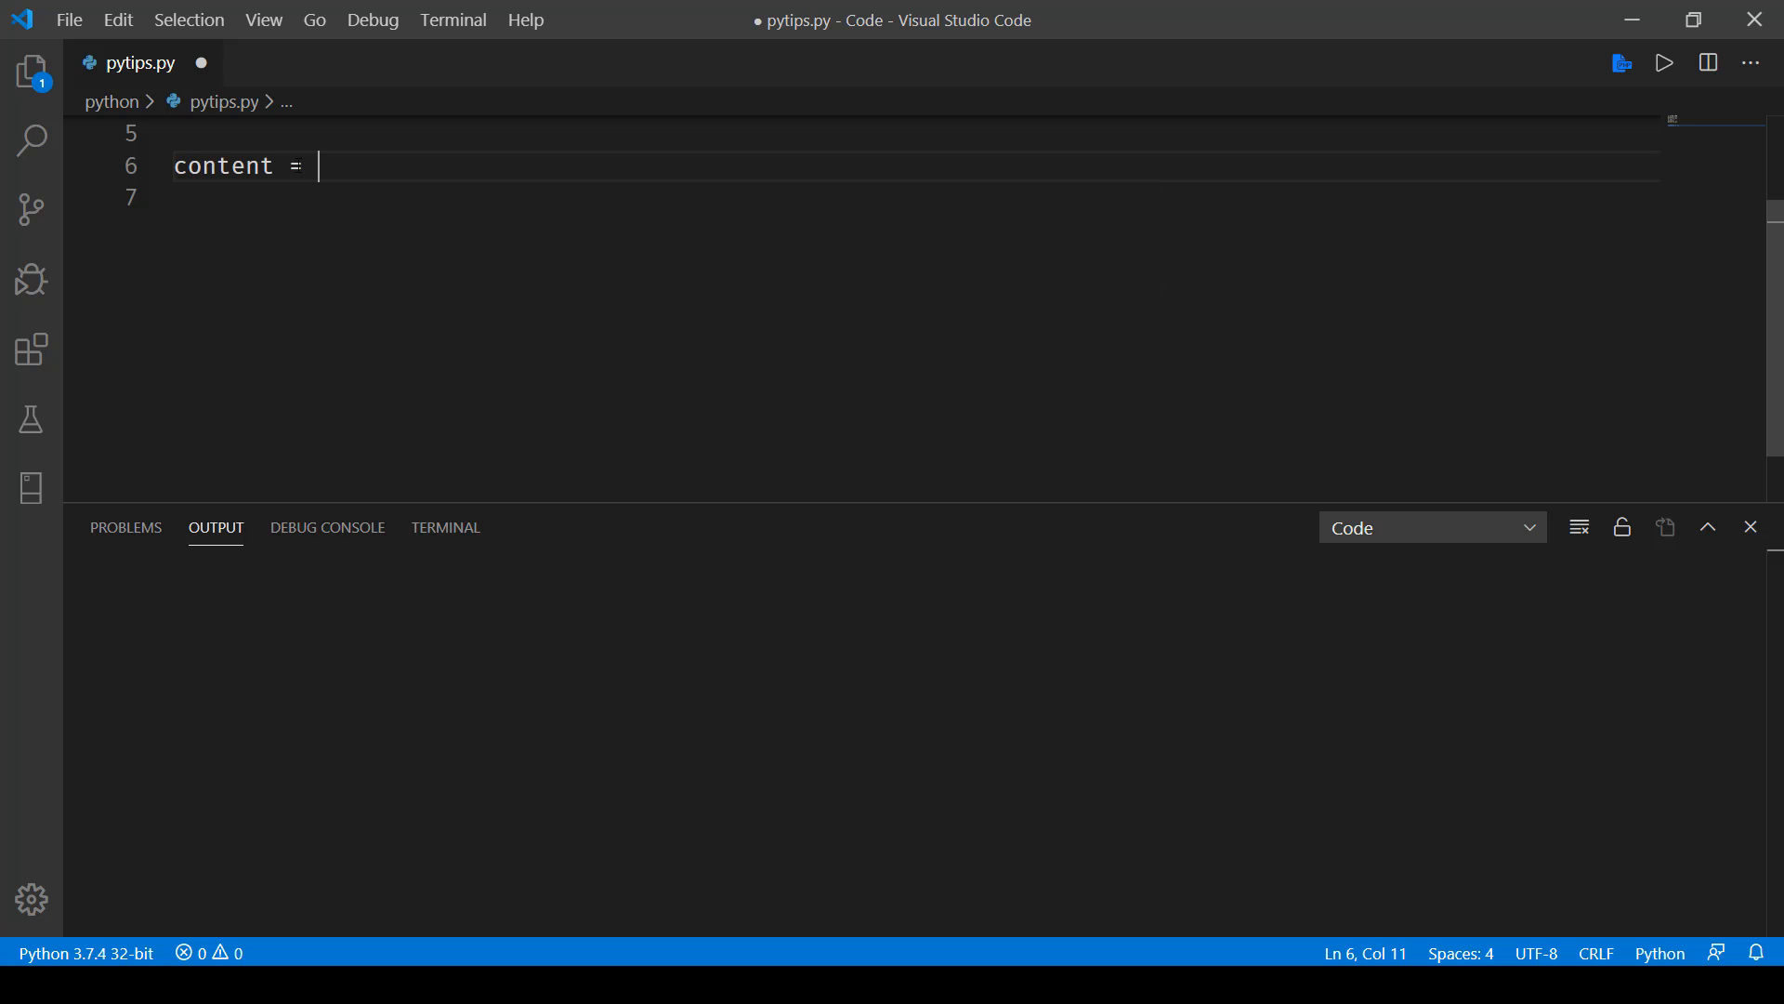
text(["Skill"])
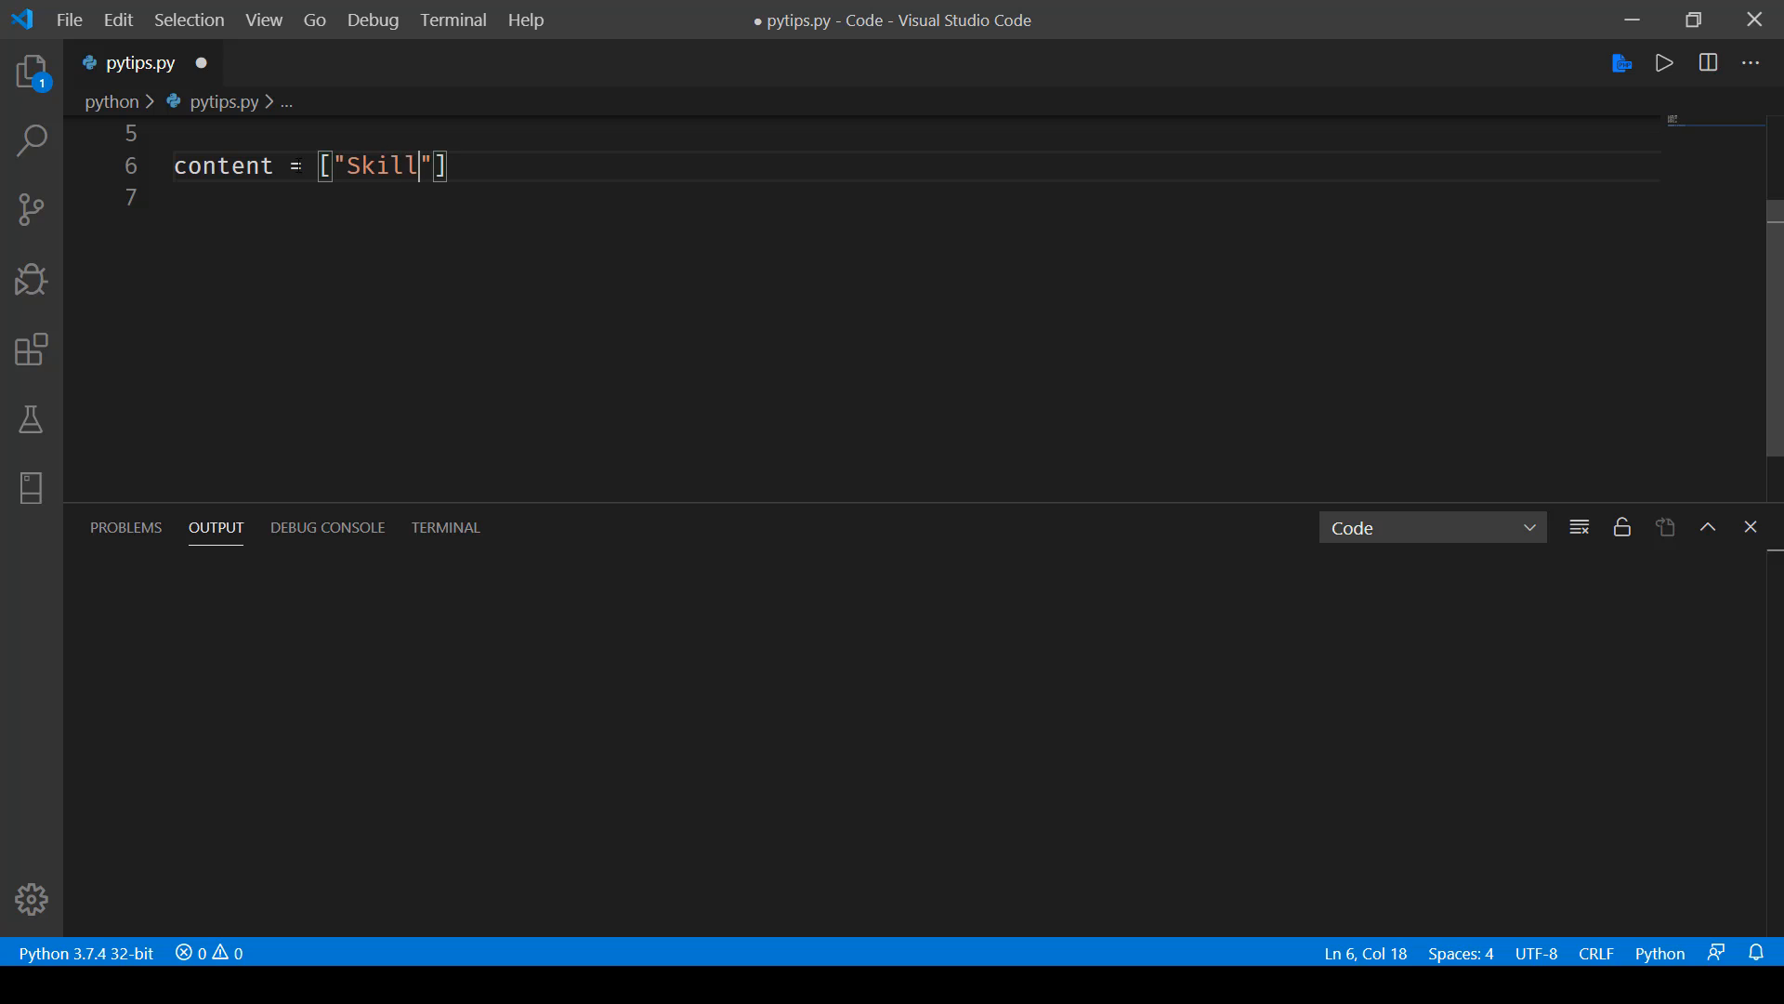
text(,"Bakle")
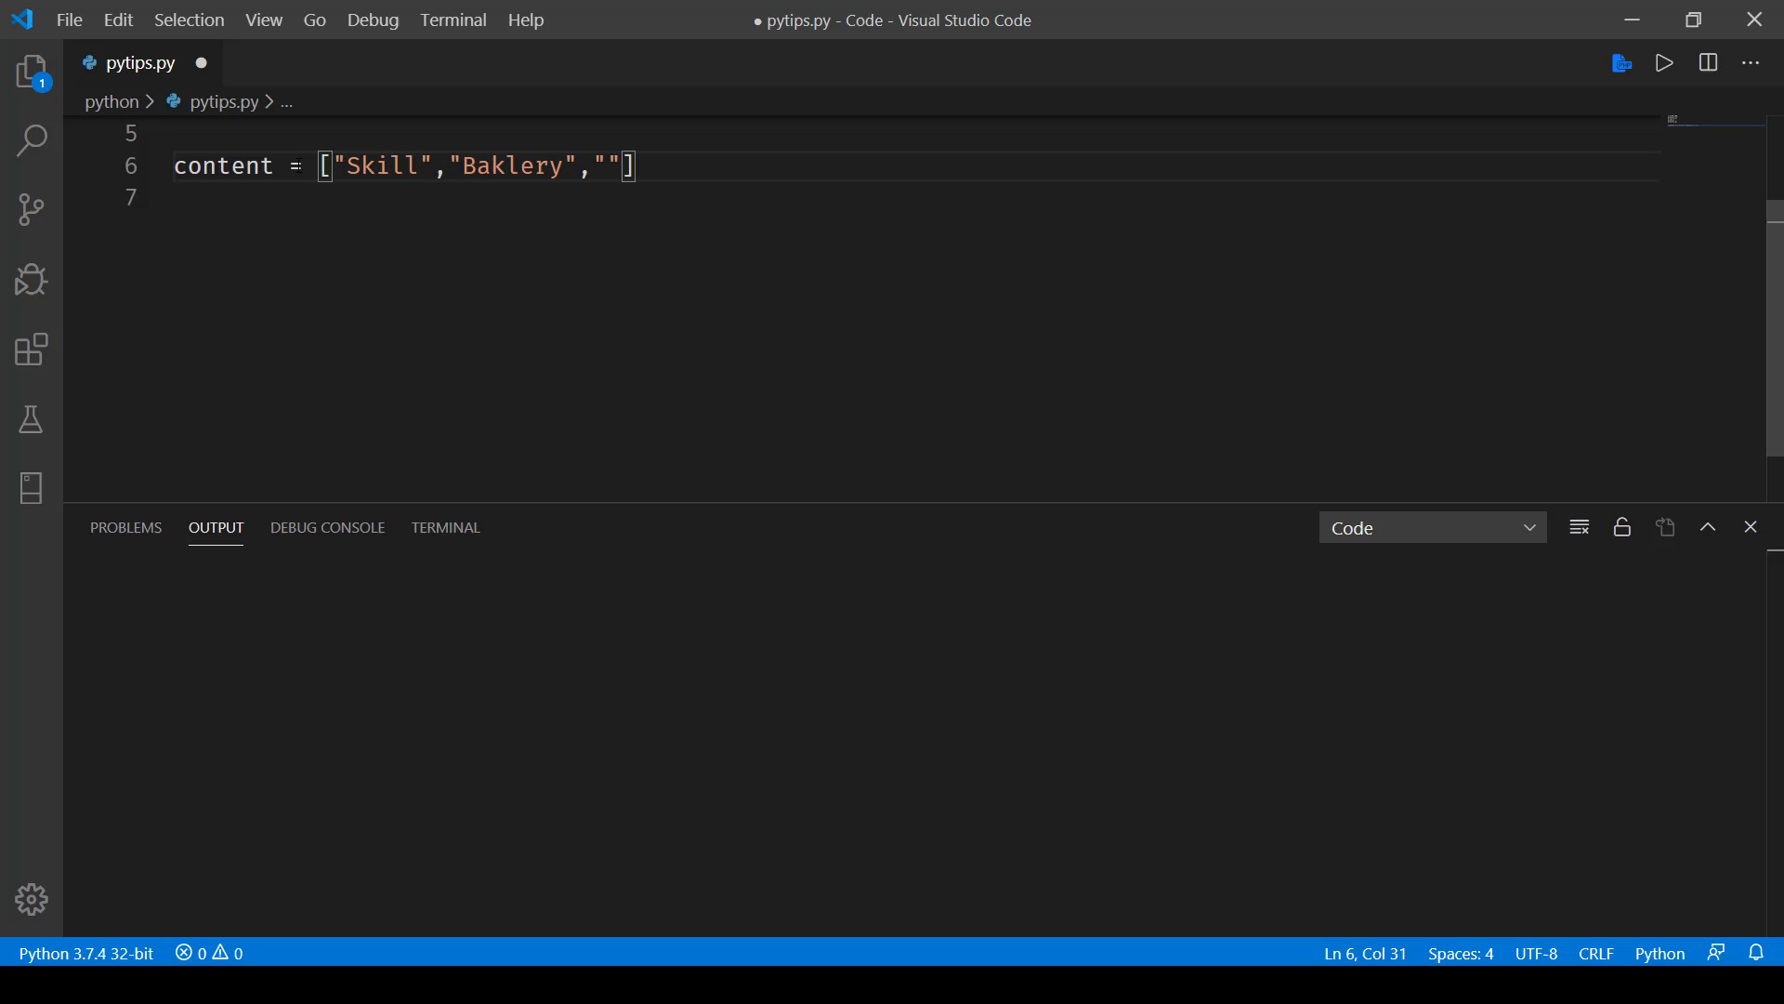
text(Studio)
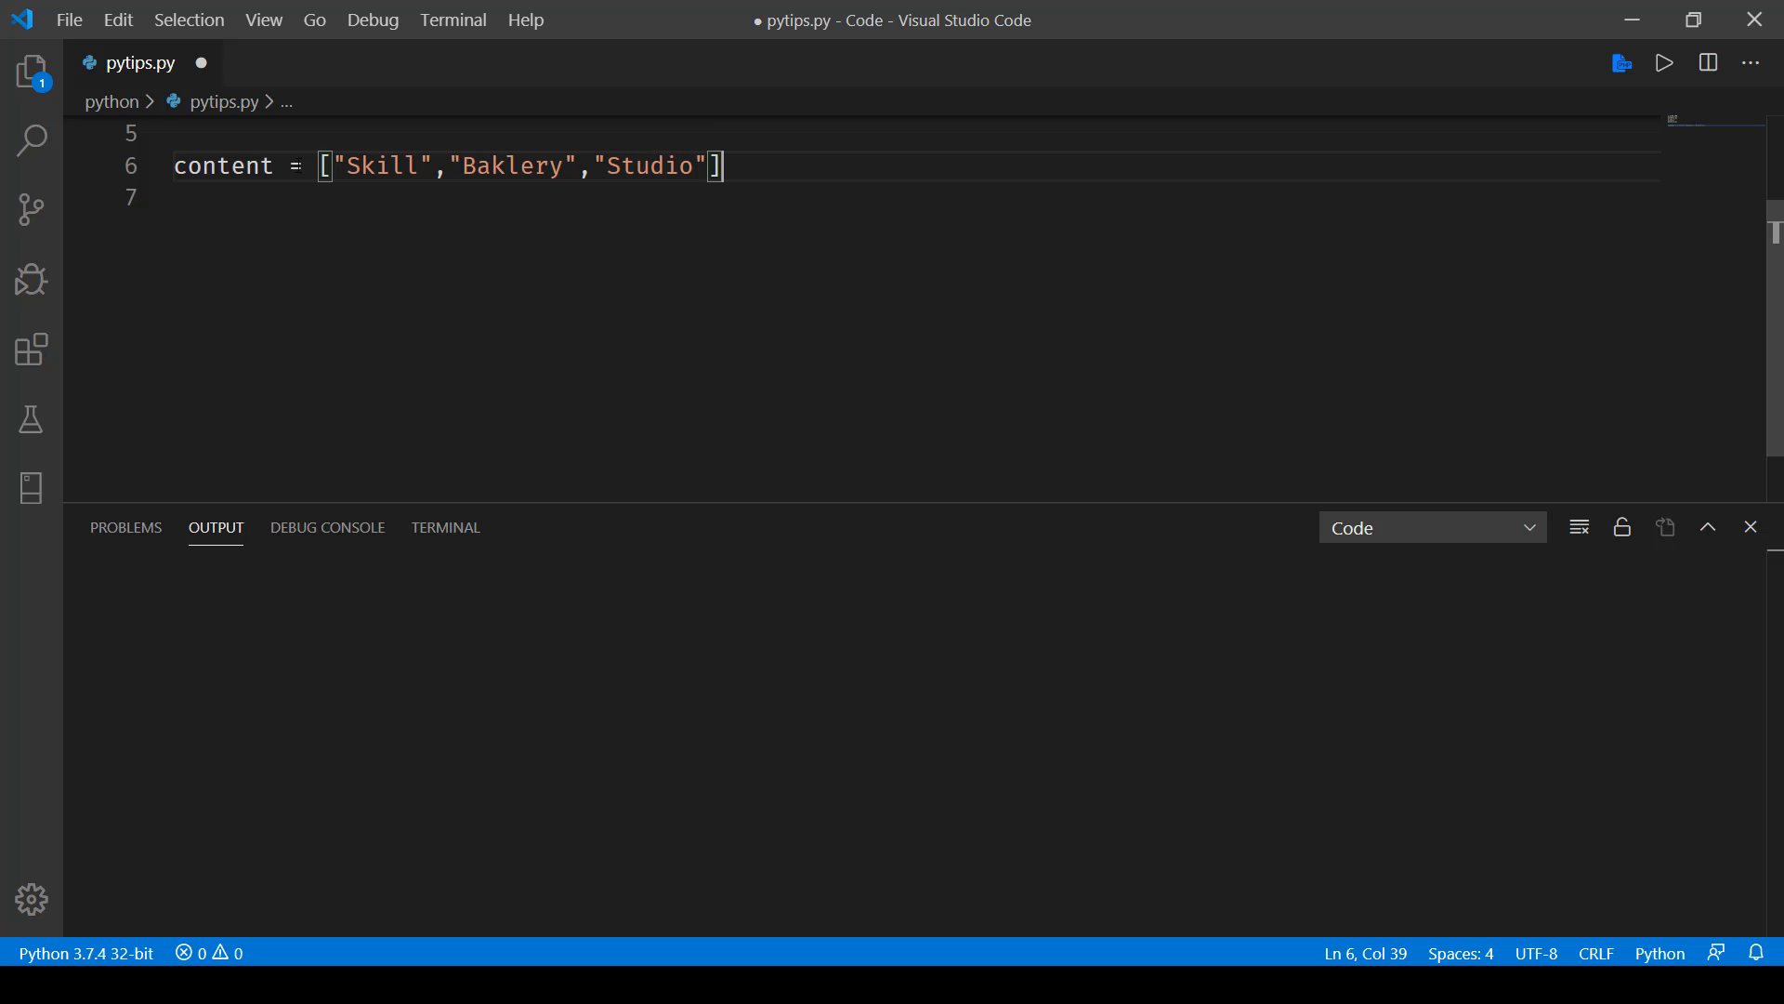
double_click(511, 166)
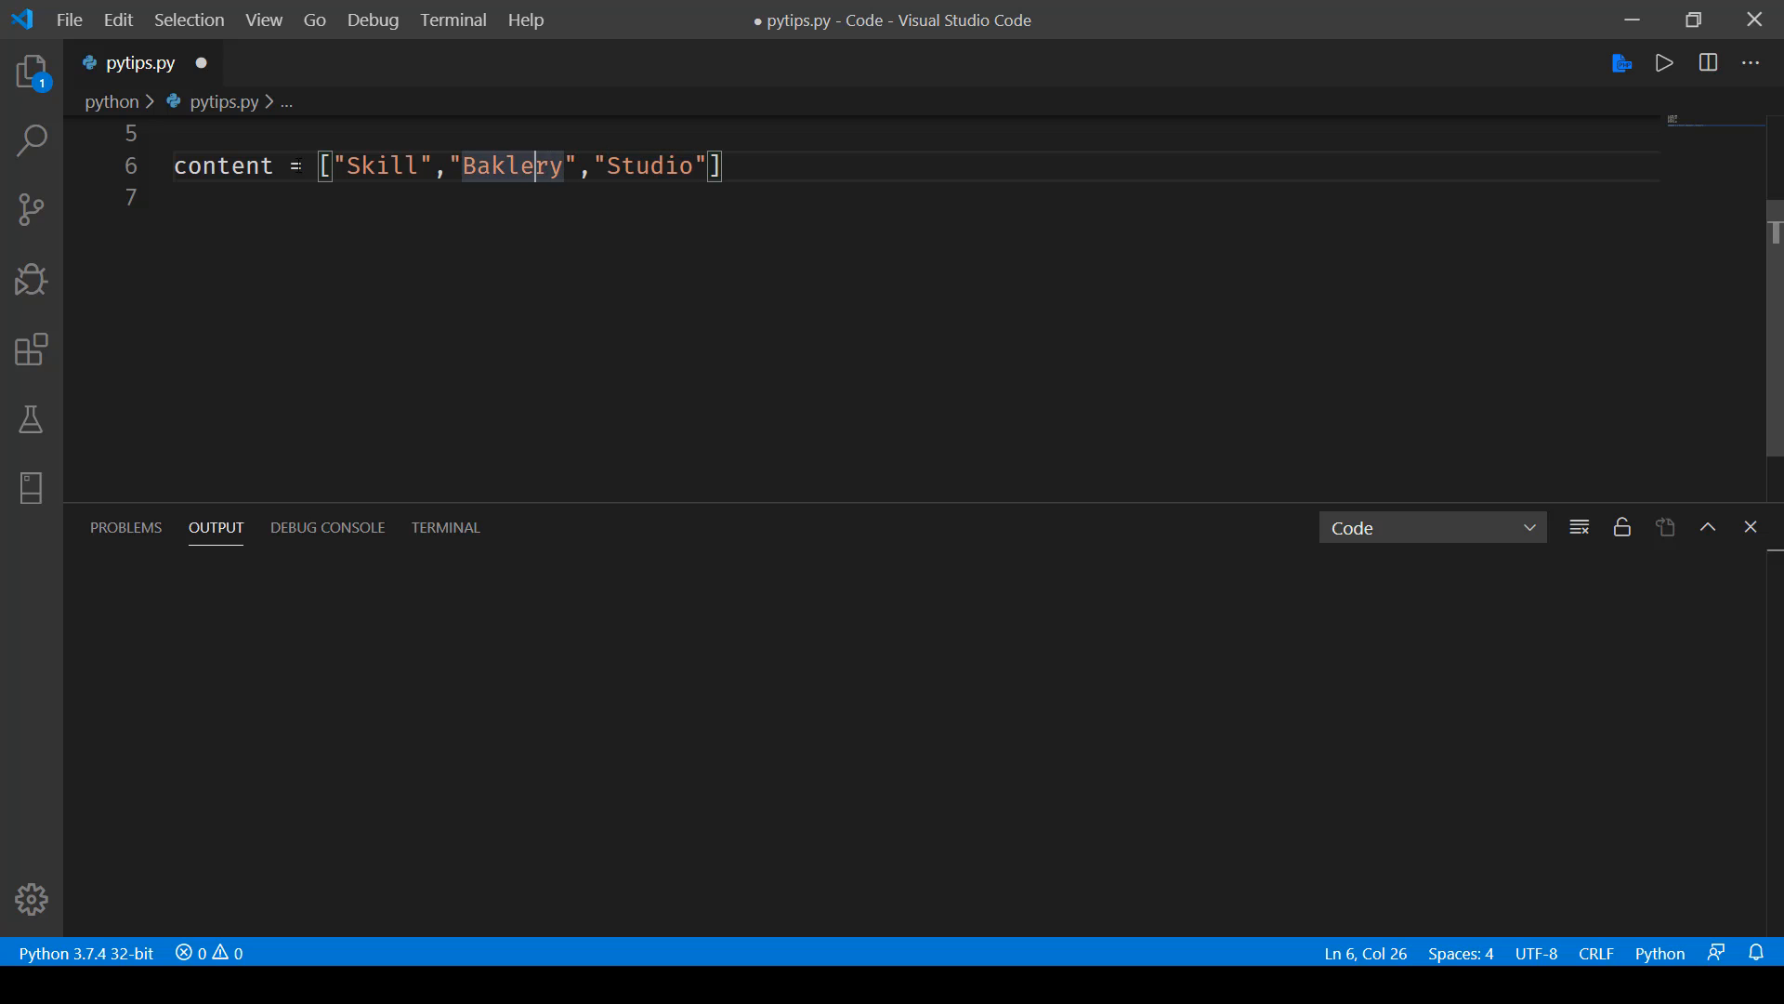
key(Backspace)
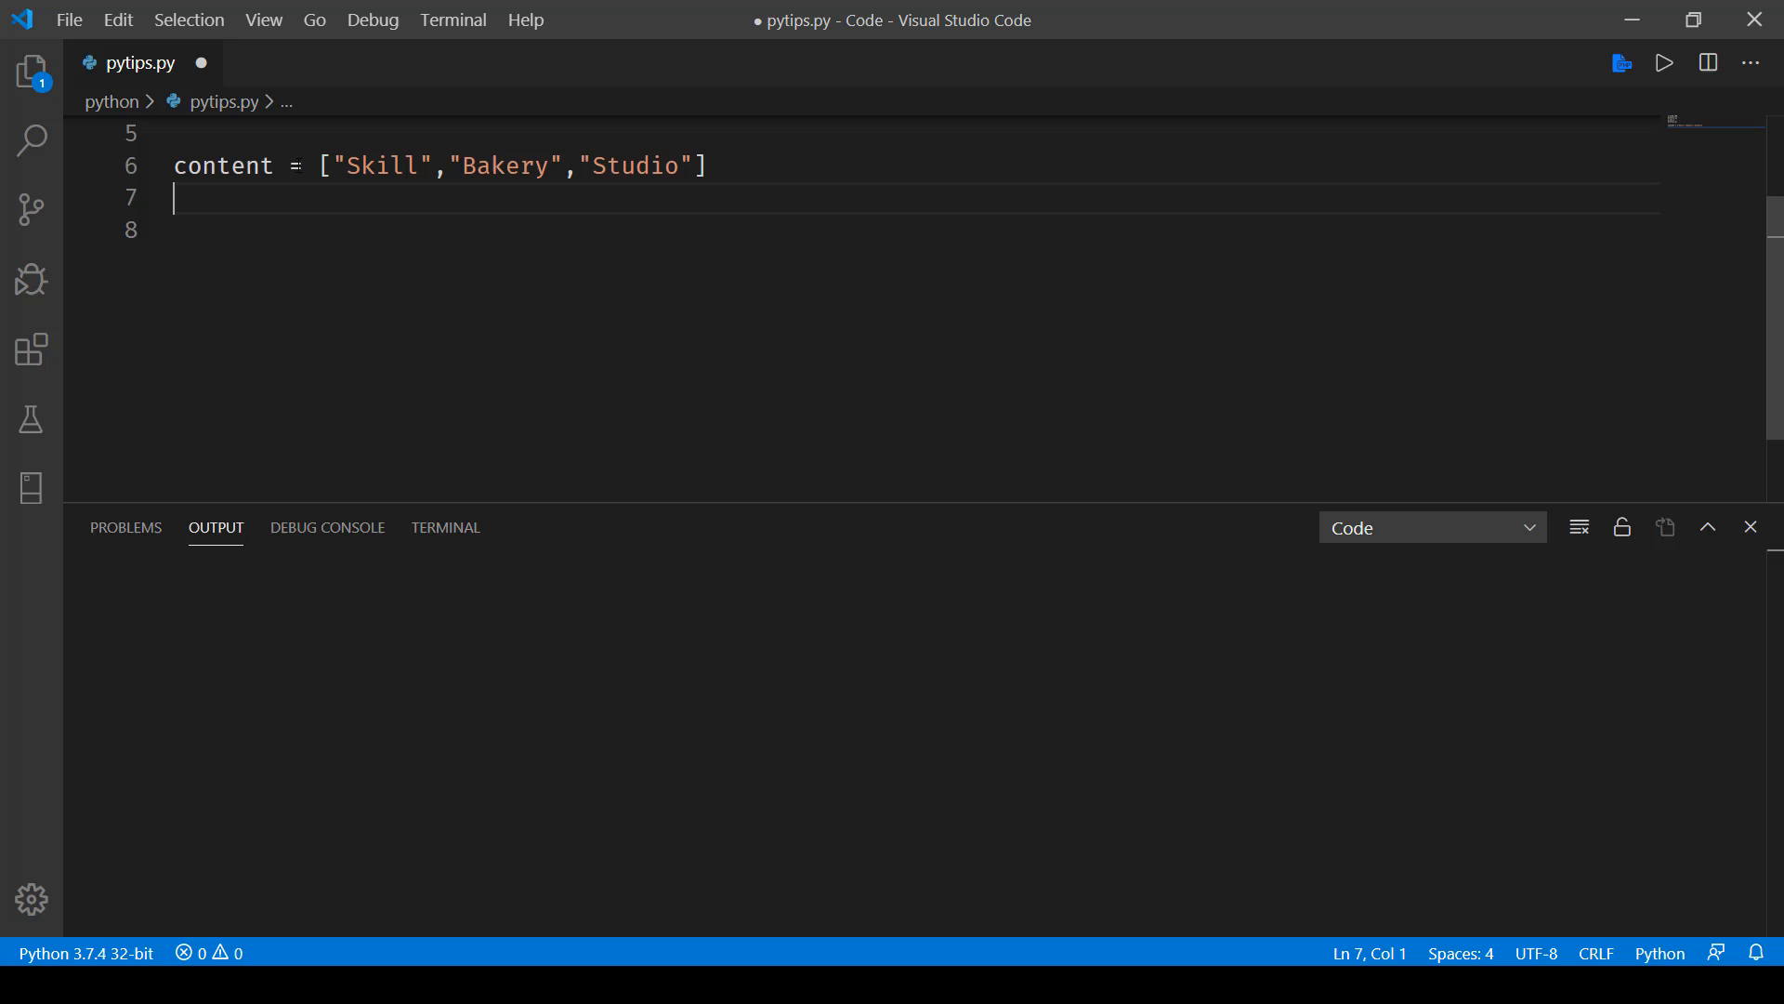
- Add print(" ".join(content)), save pytips.py, and run it to output 'Skill Bakery Studio'
text(pri)
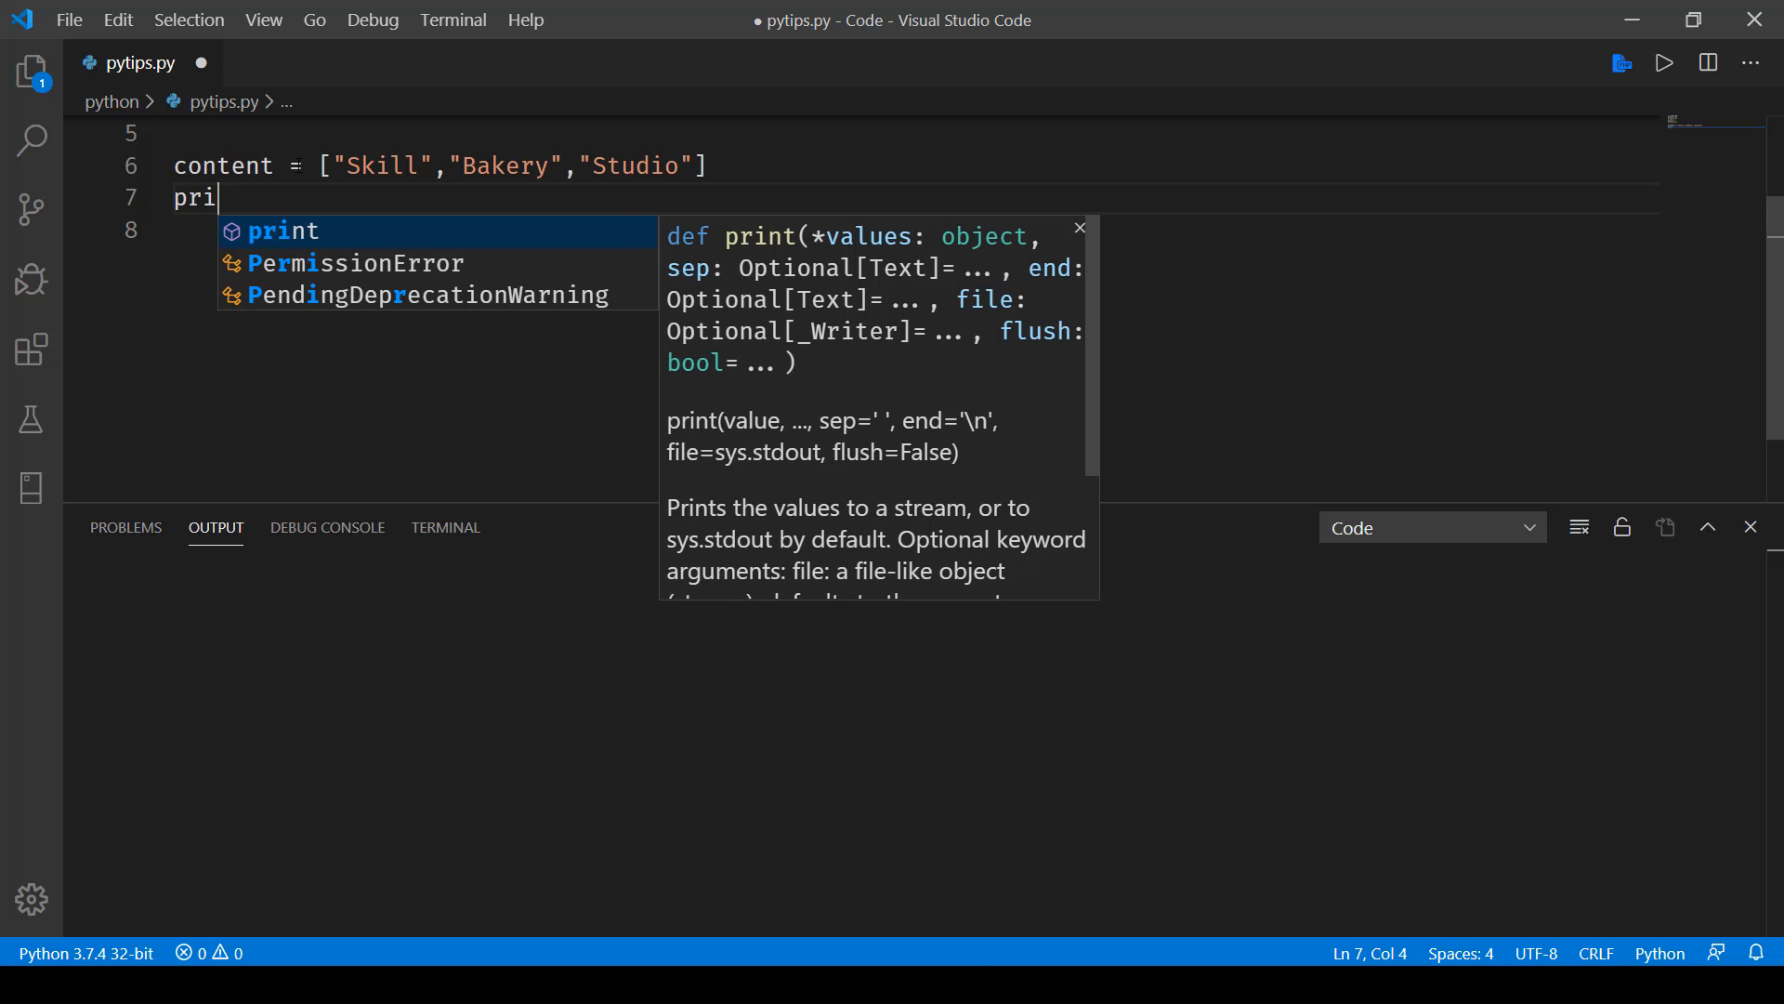
text(nt())
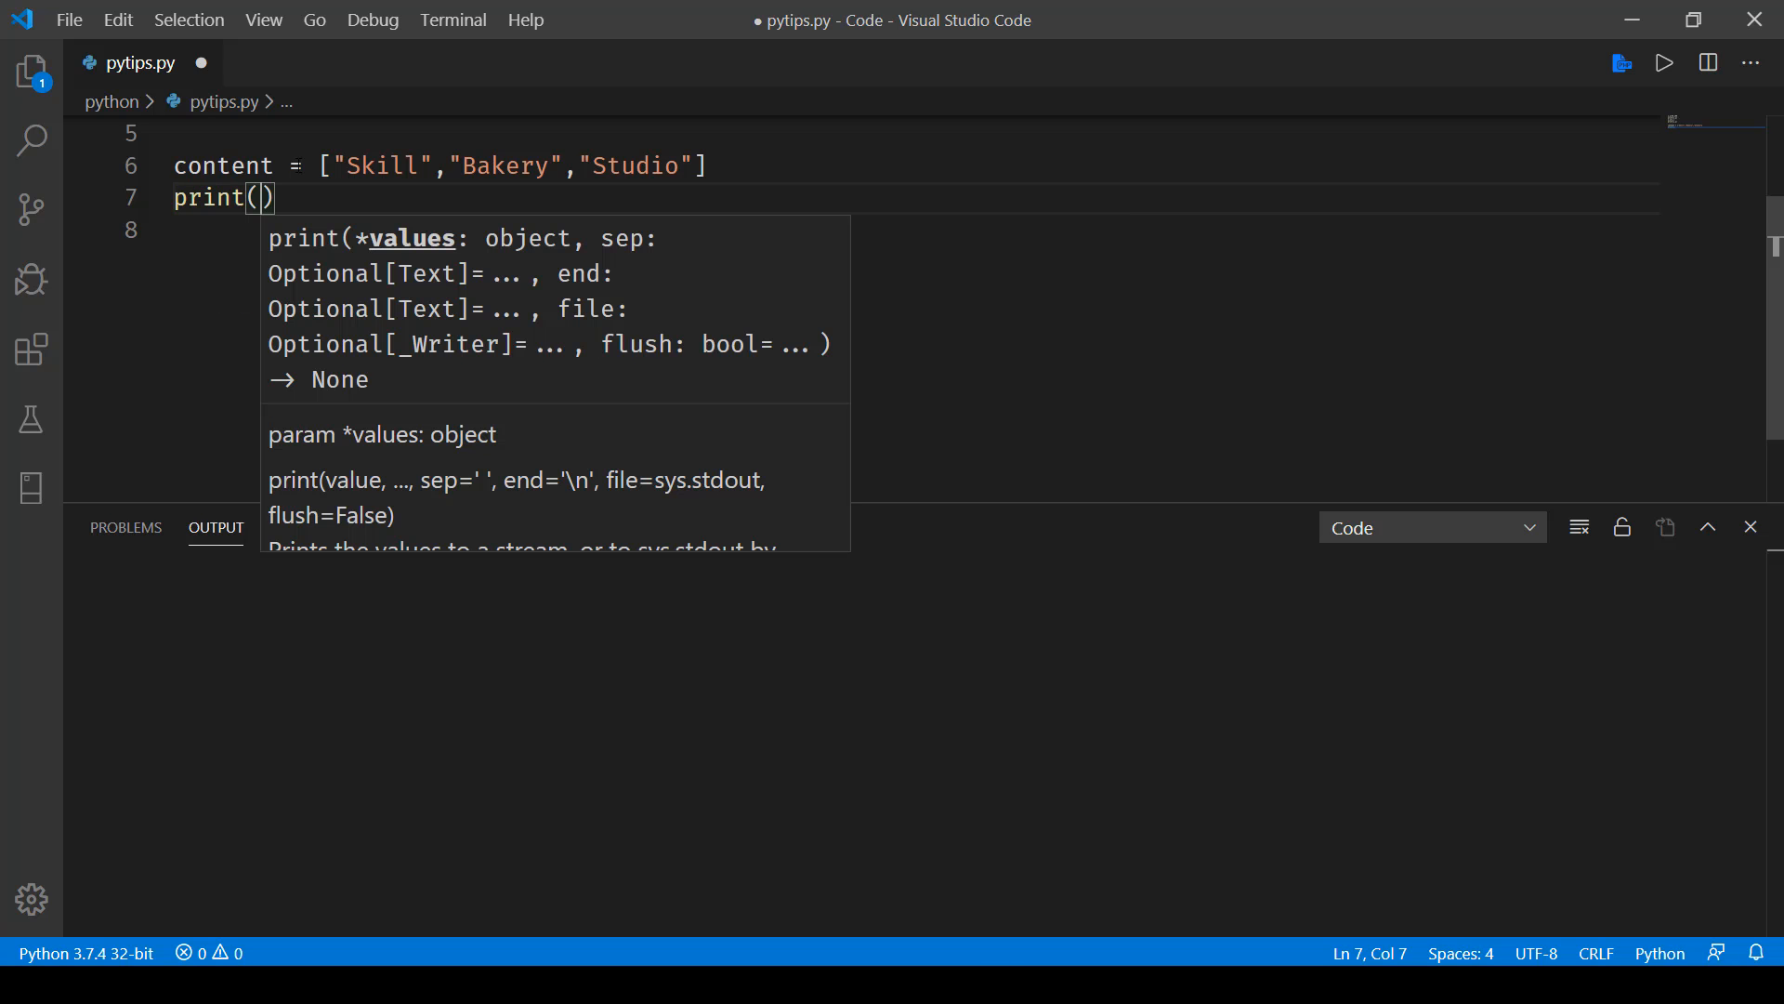
text(:)
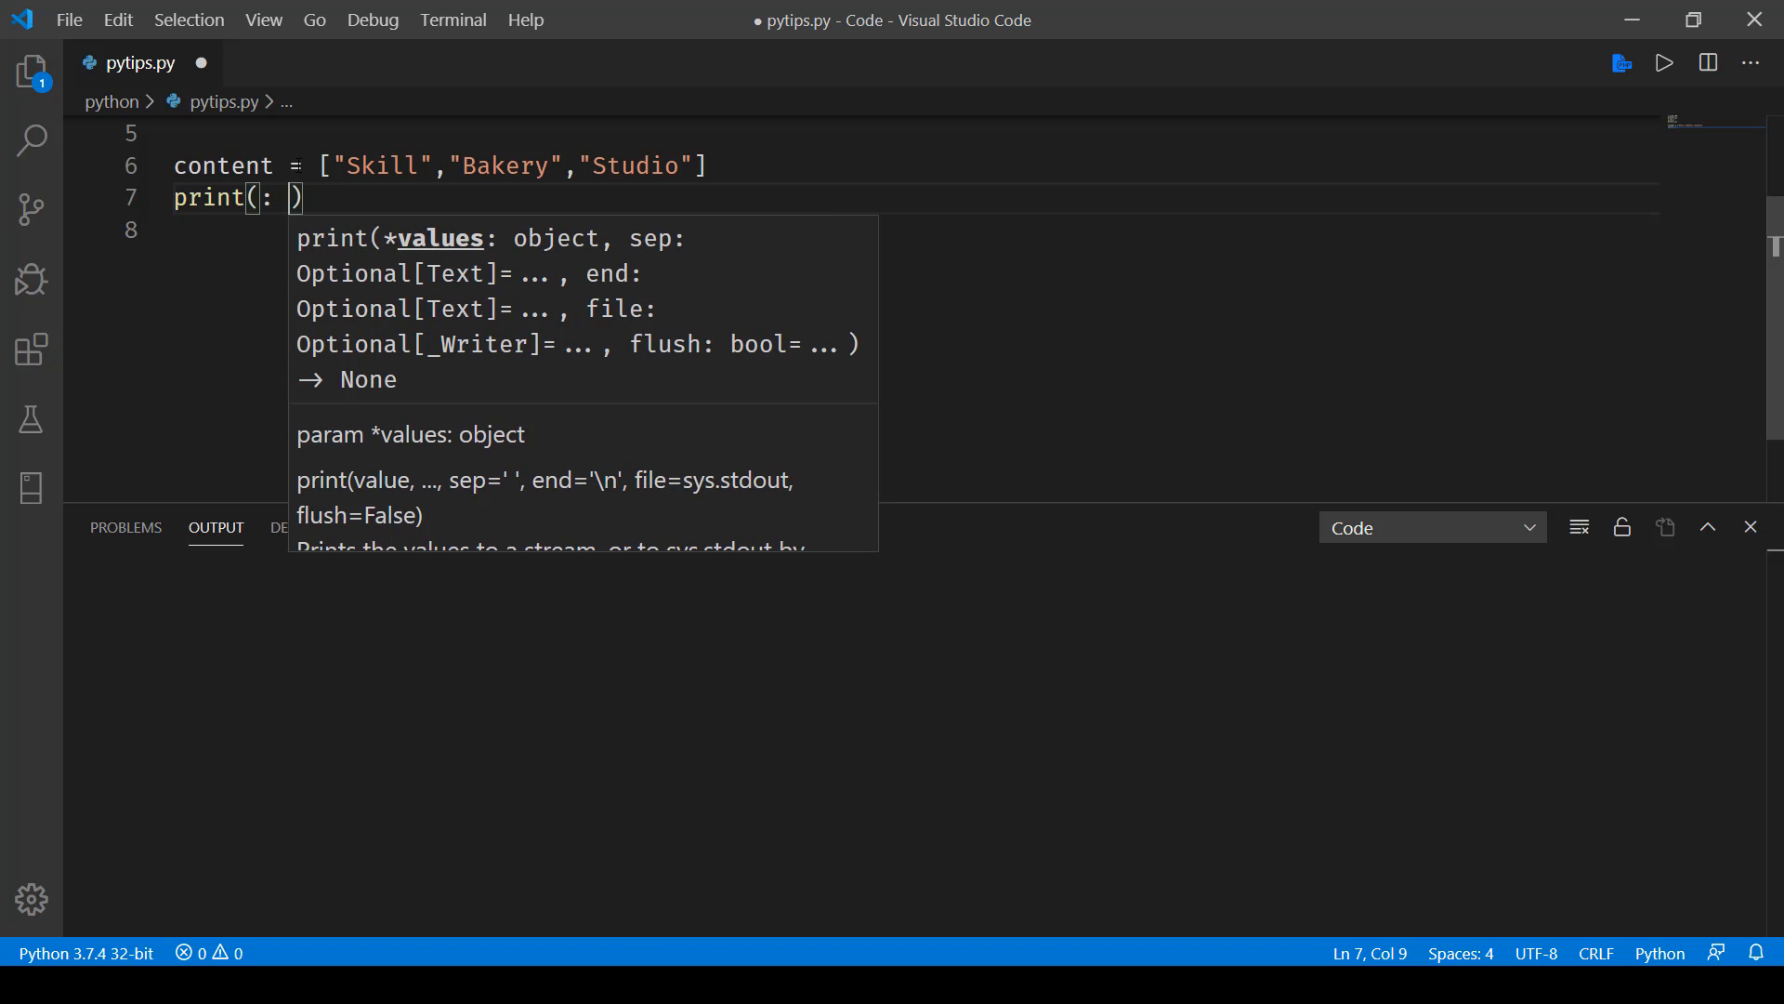
text("")
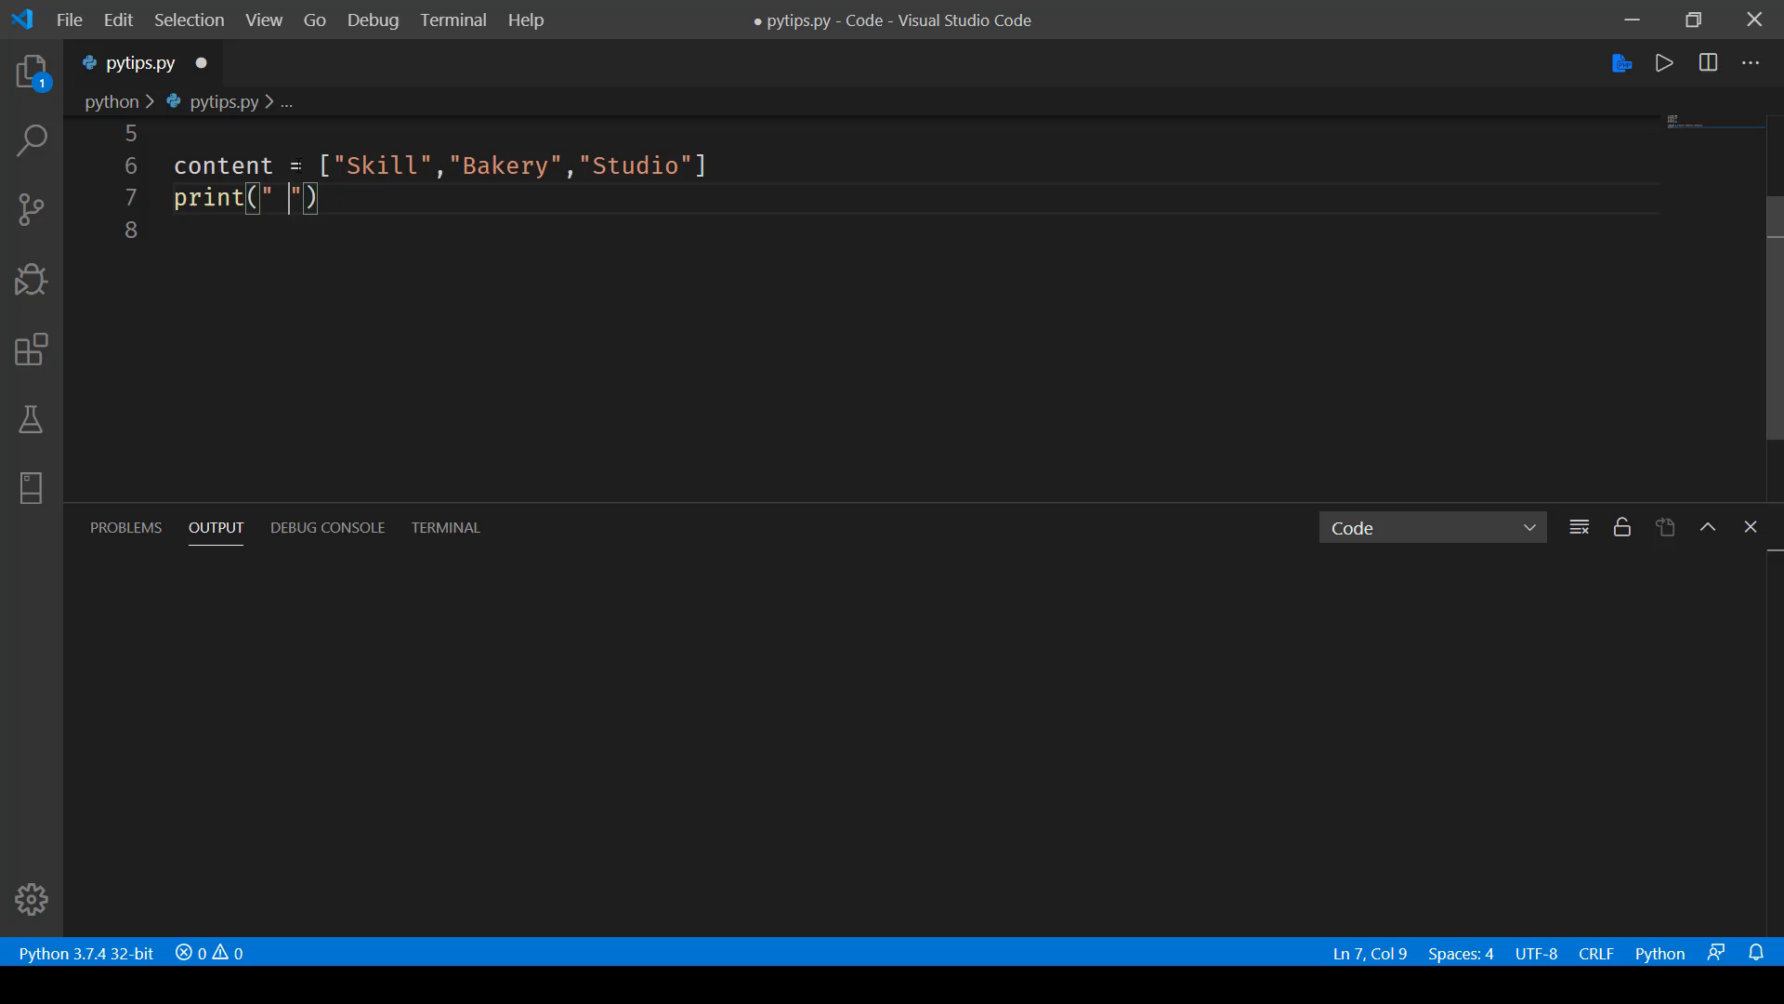
text(" ")
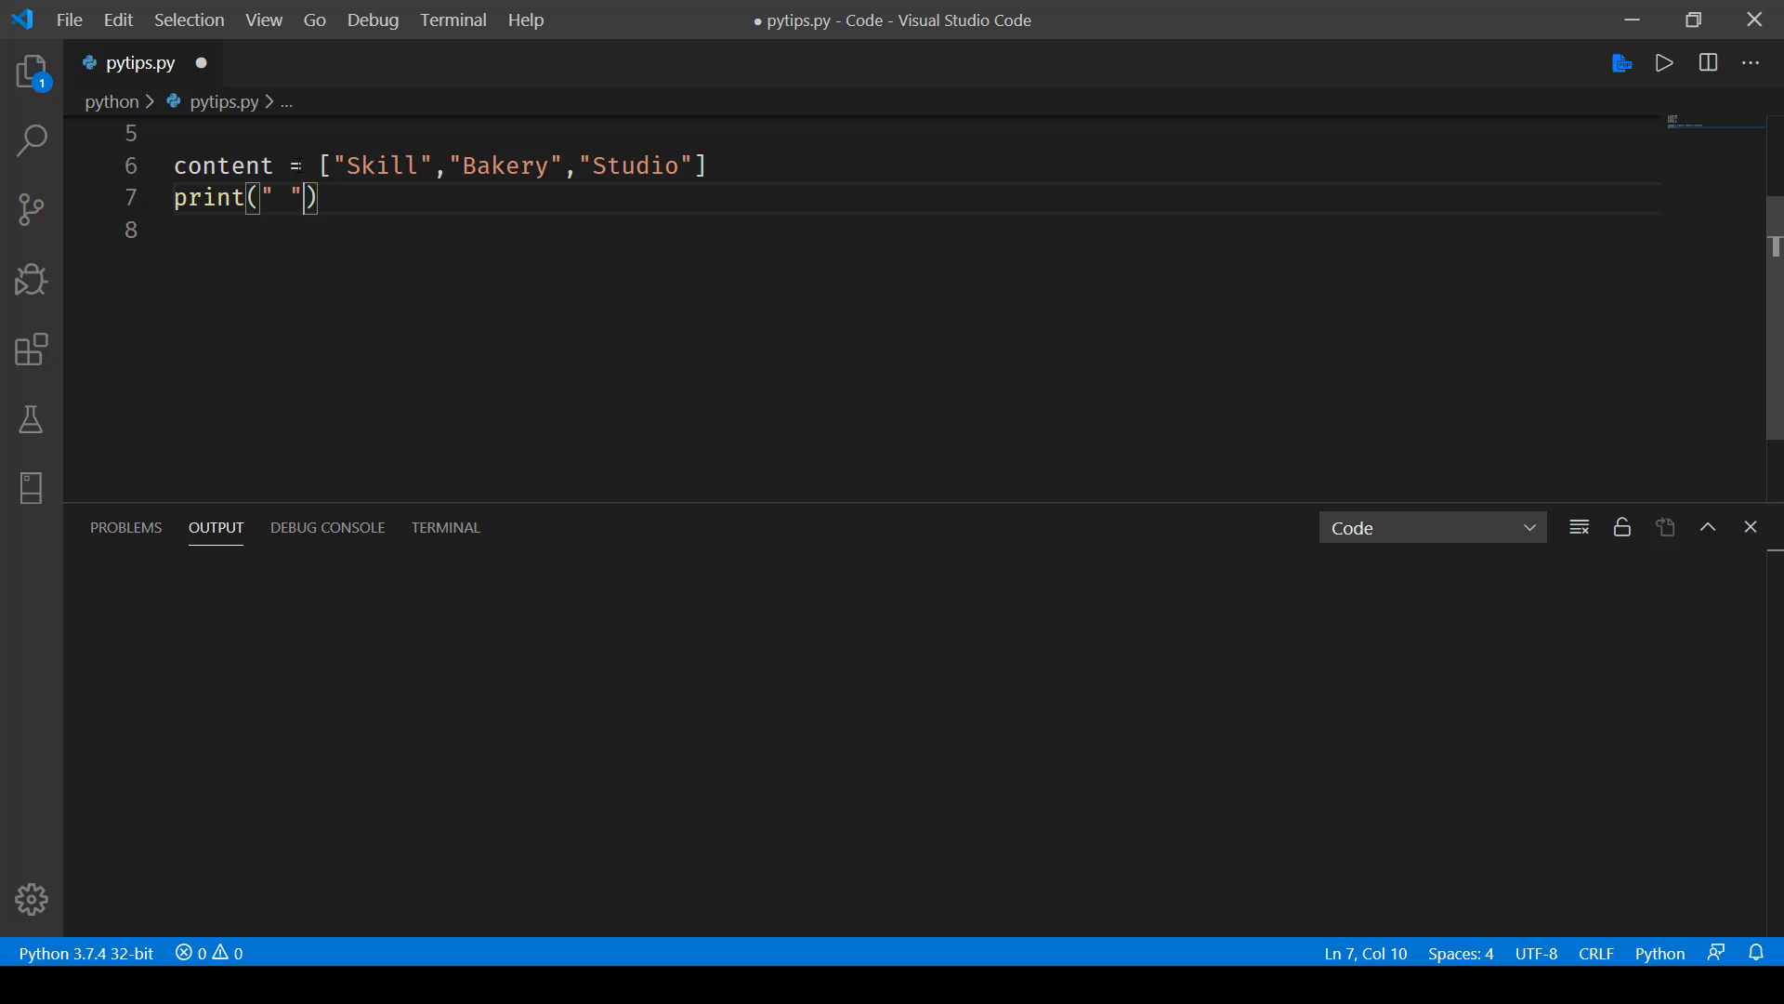
text(.j)
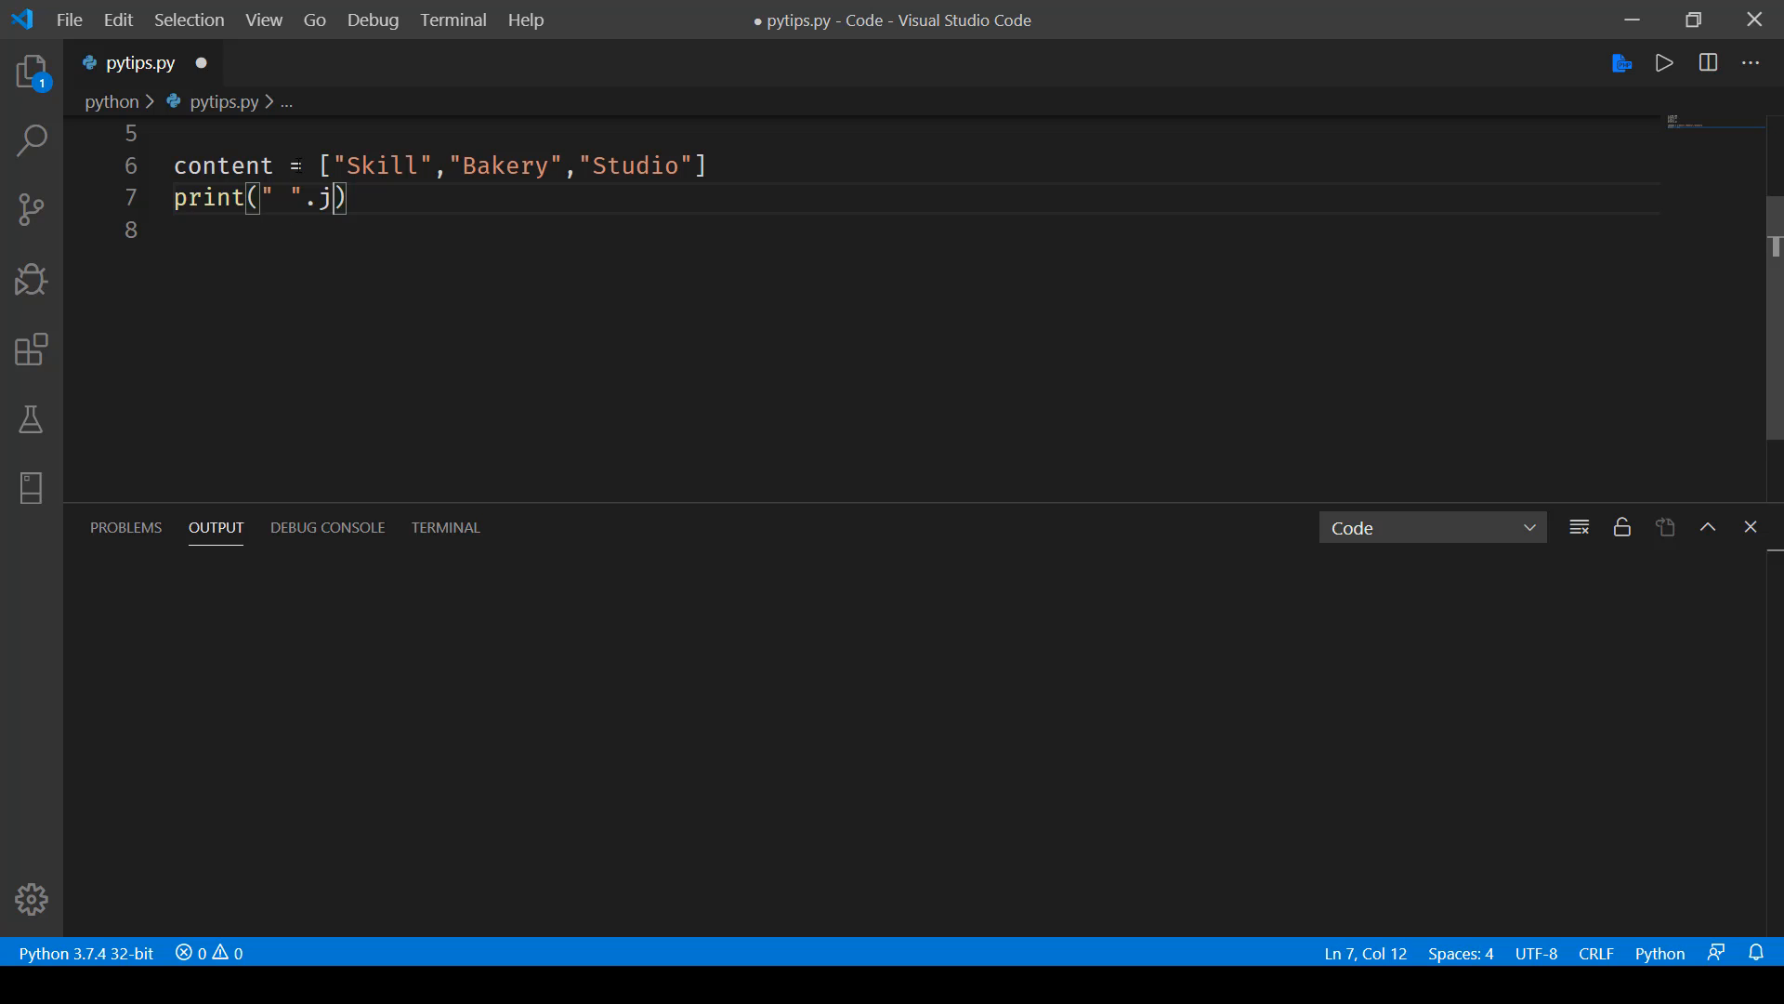
text(oin()
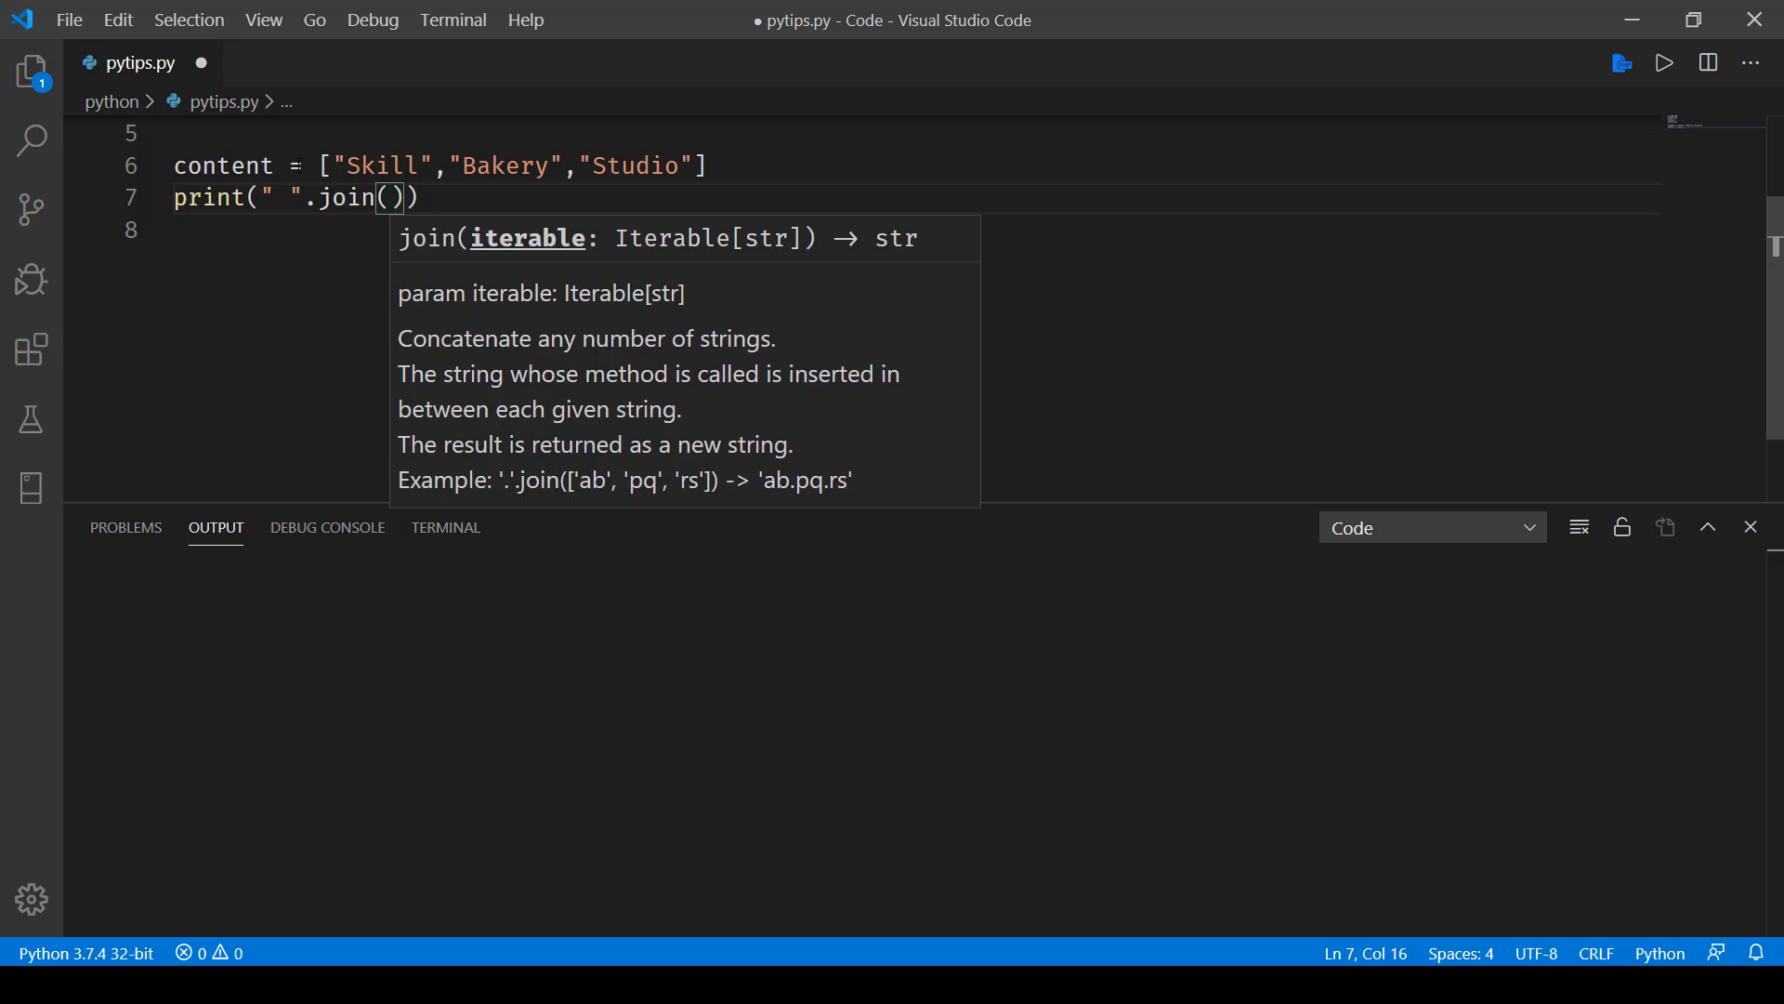
text(content)
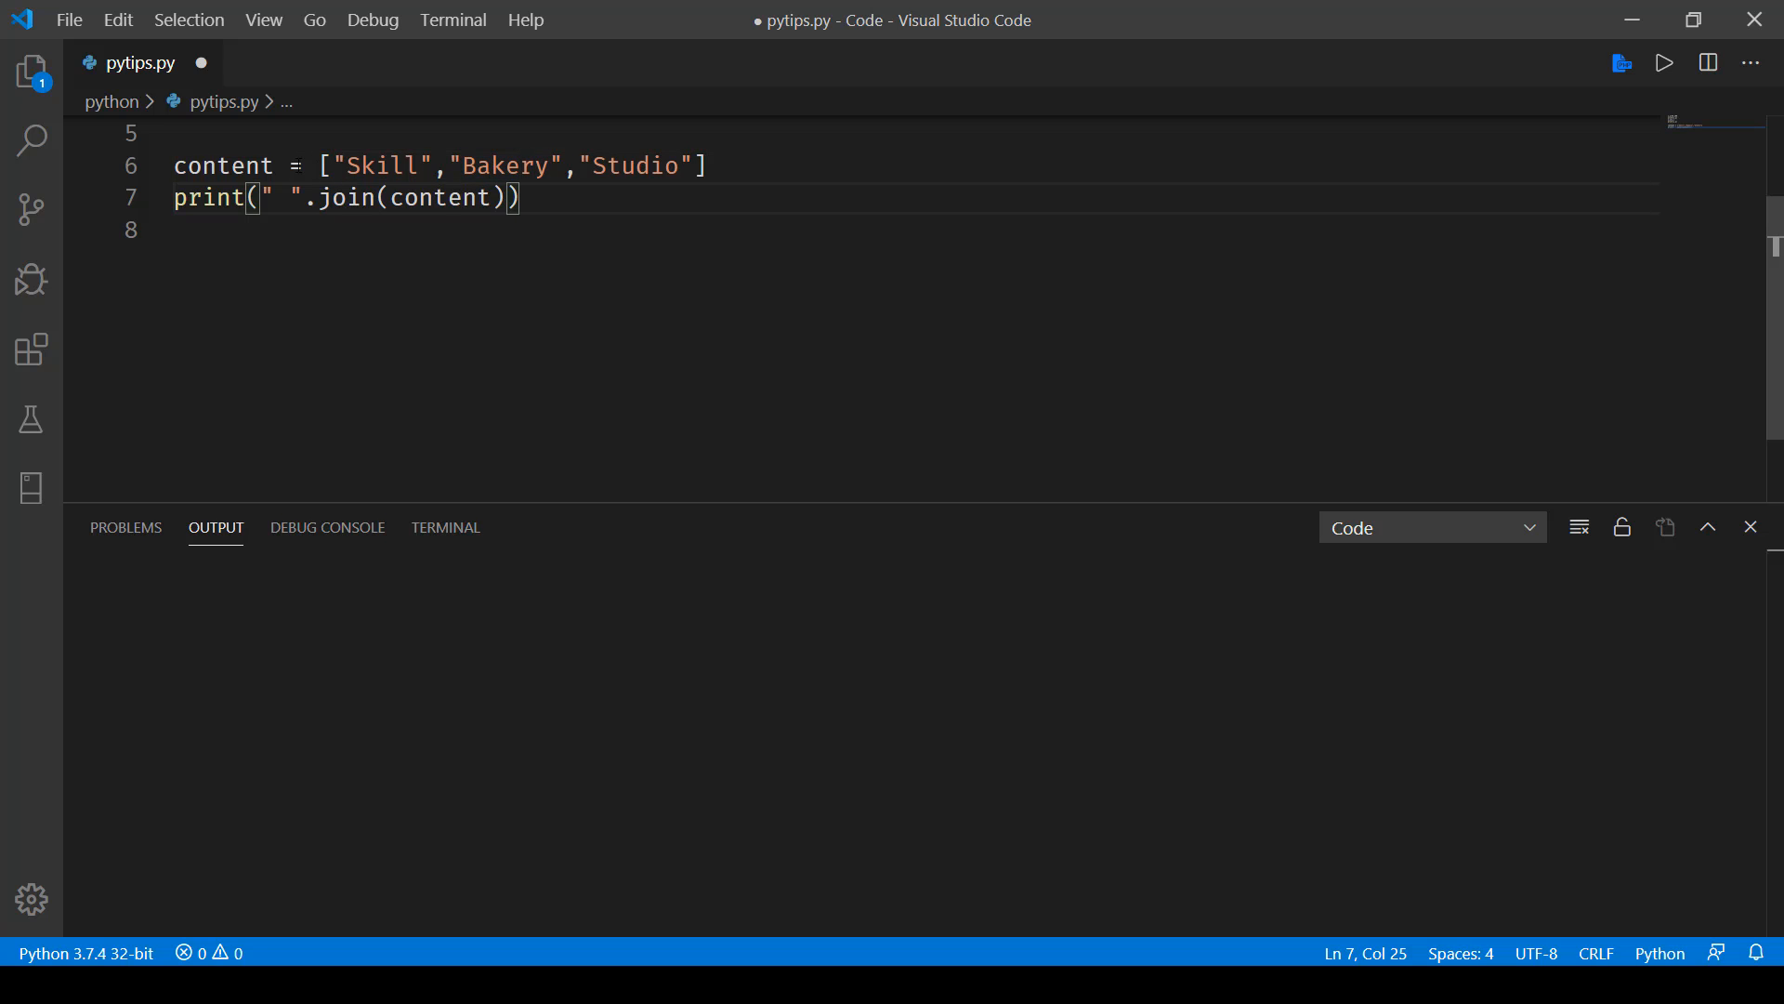
key(ctrl+s)
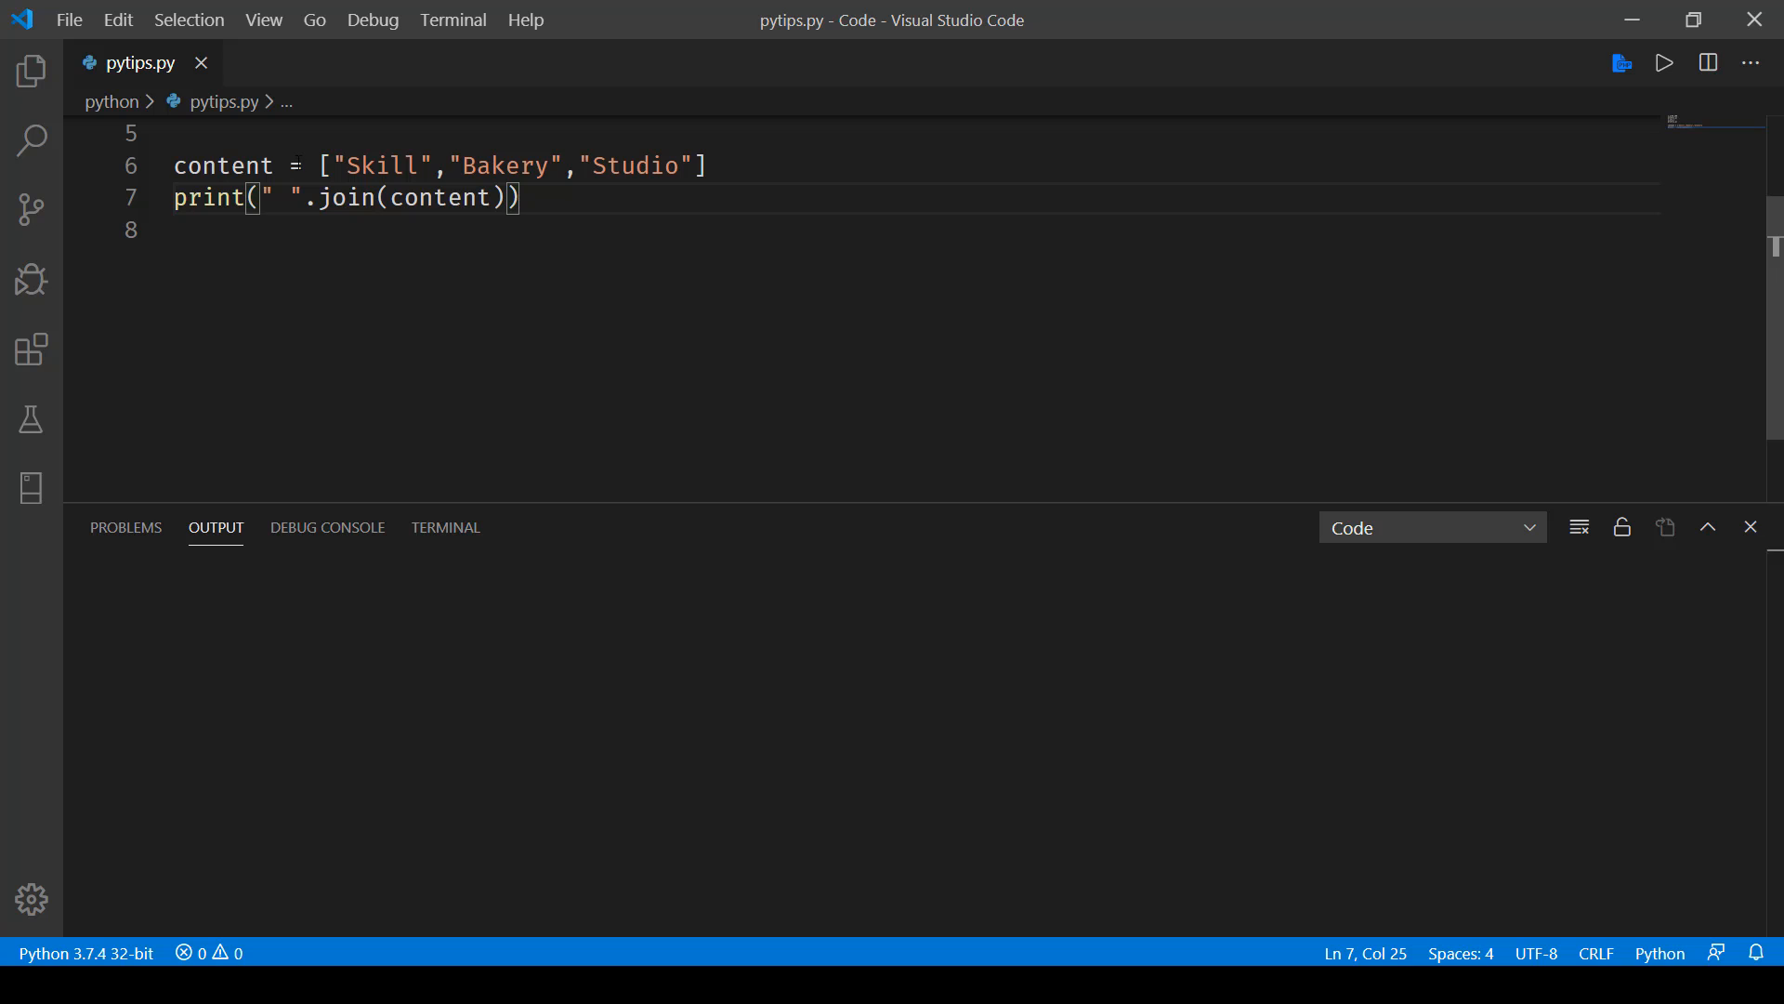
mouse_move(1663, 62)
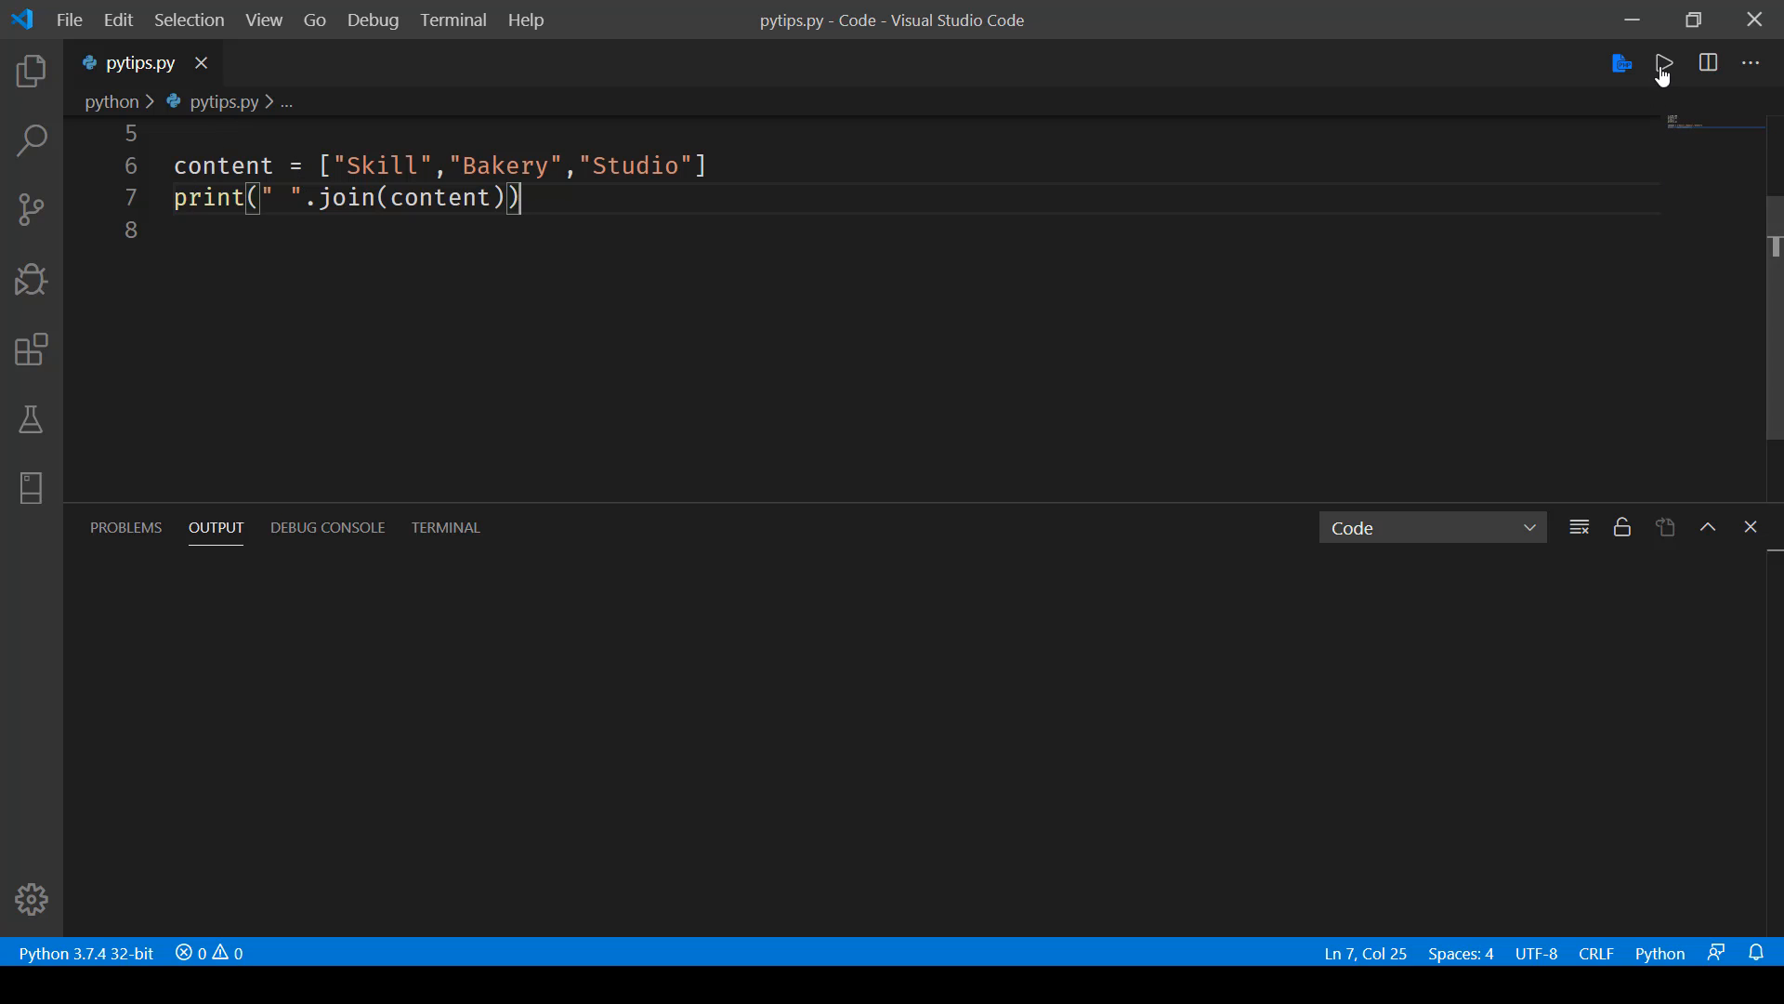
click(1662, 63)
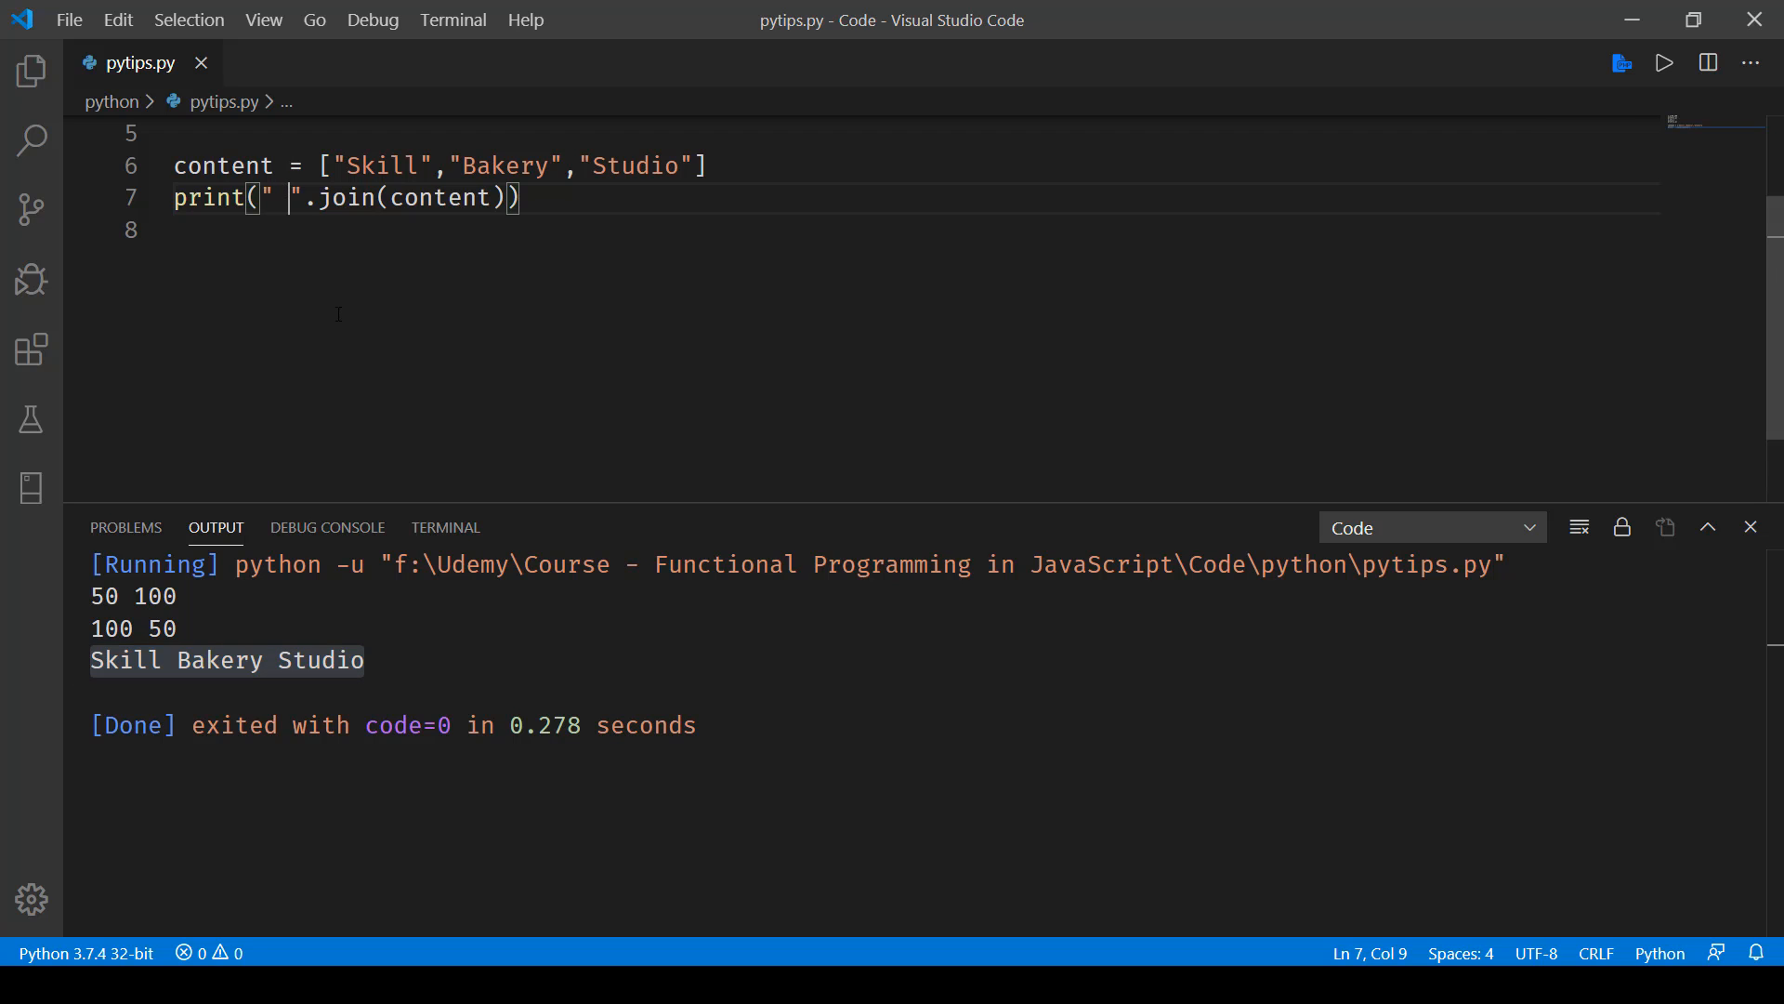
- Switch the join separator to a comma, save, rerun, and highlight 'Skill,Bakery,Studio'
text(,)
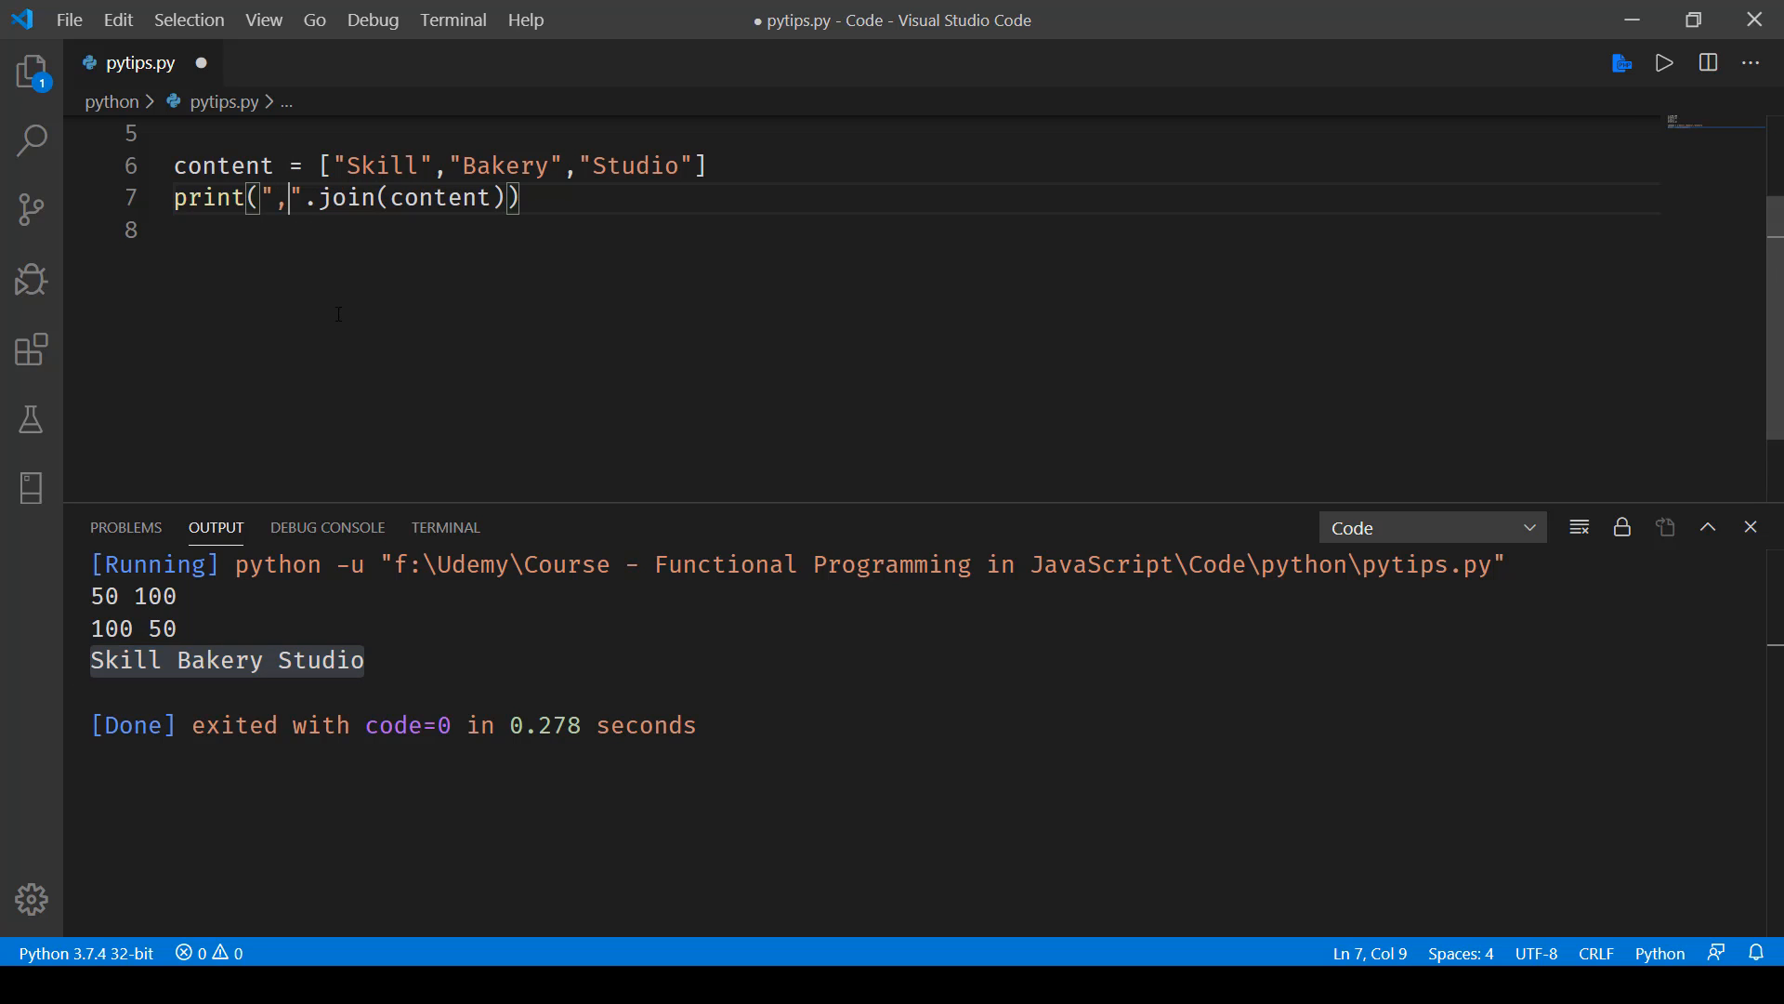
key(ctrl+s)
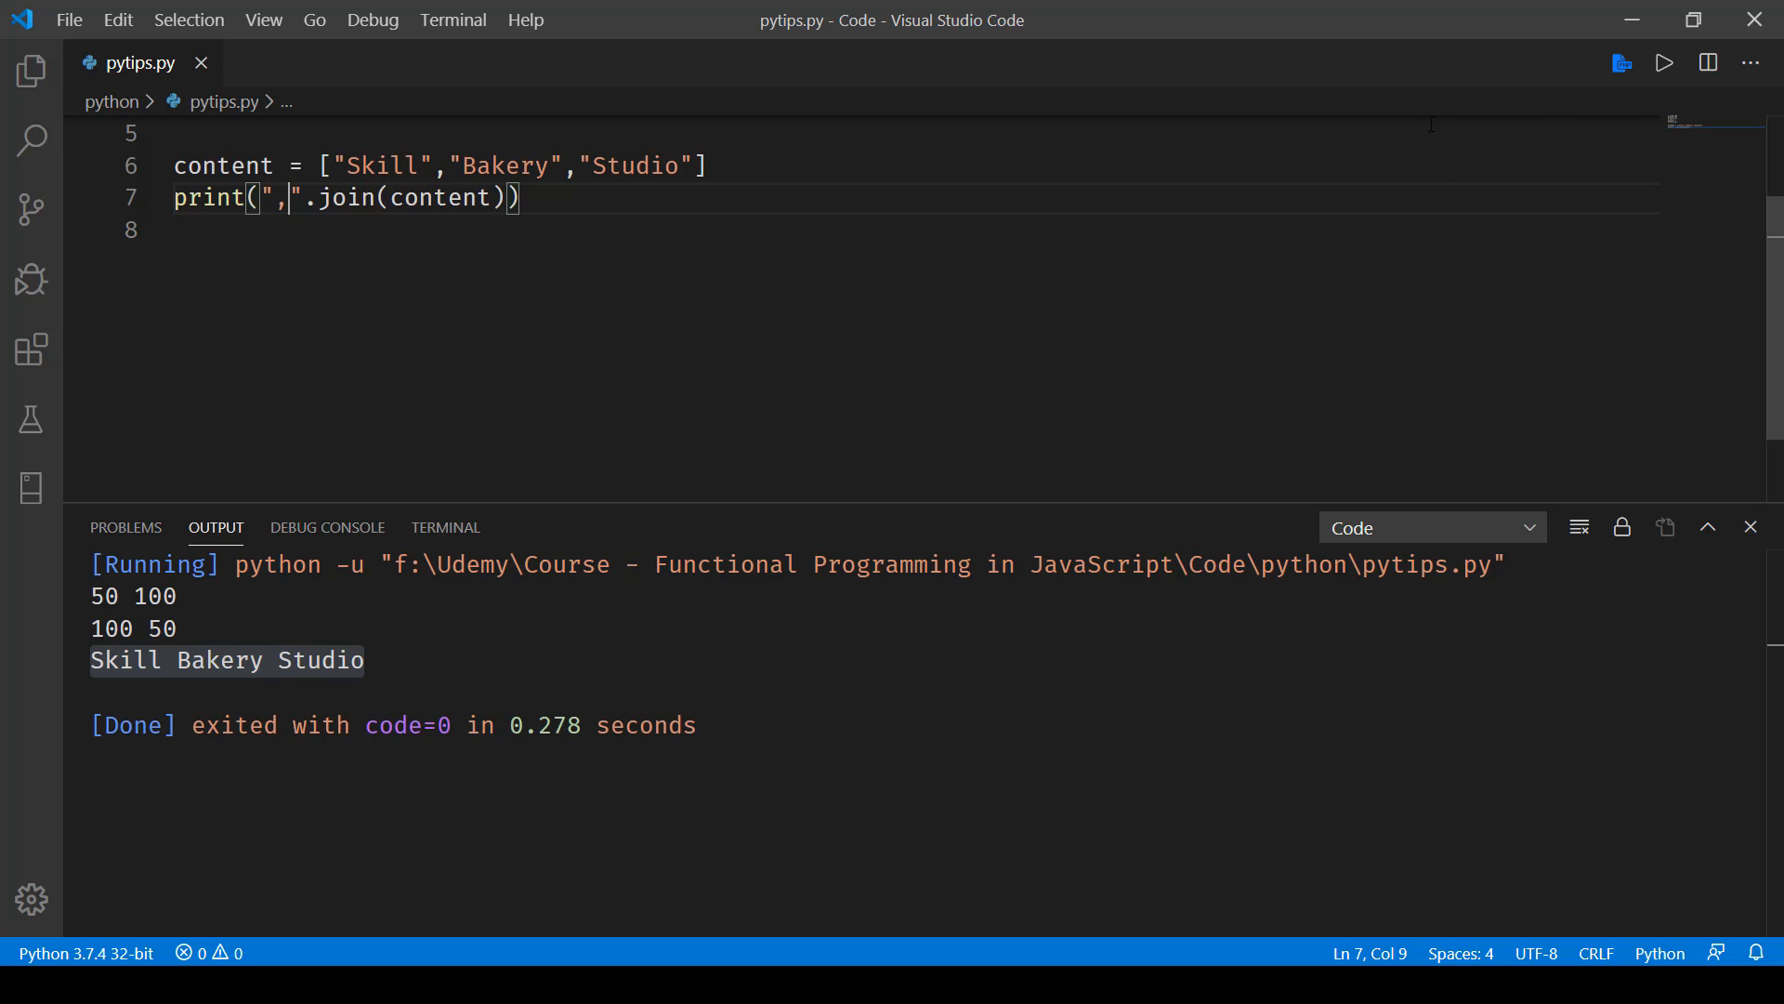
mouse_move(1662, 62)
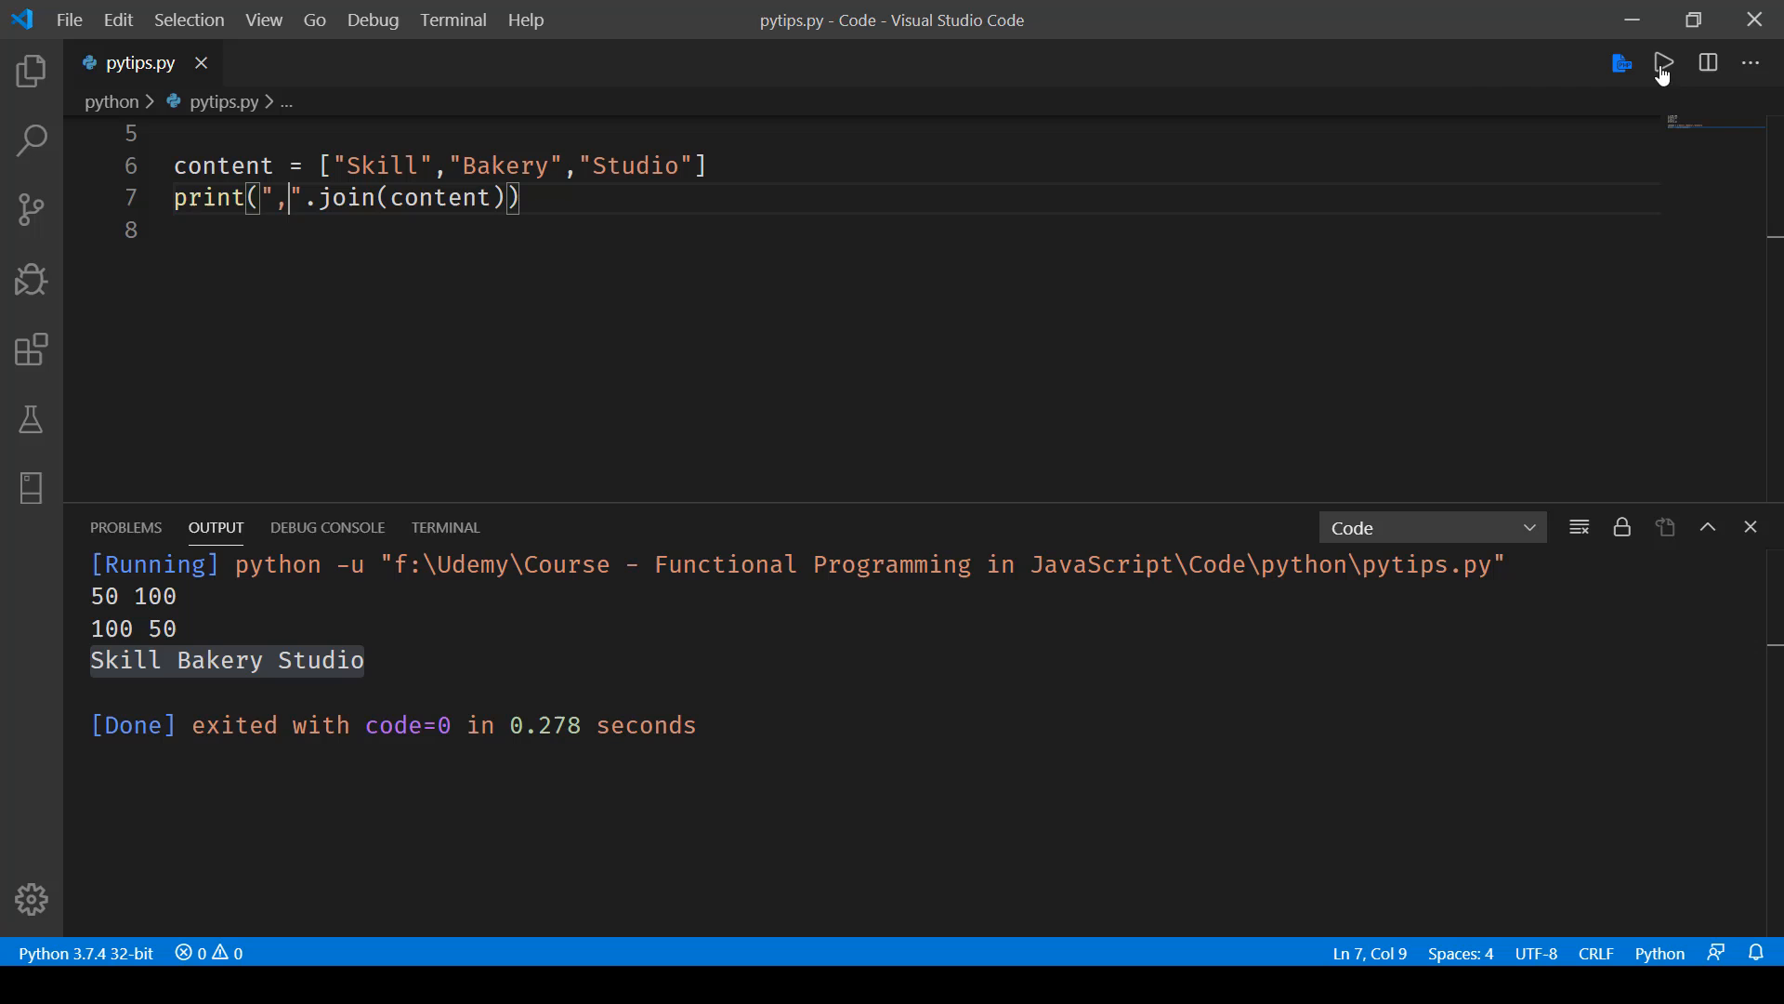
click(1663, 62)
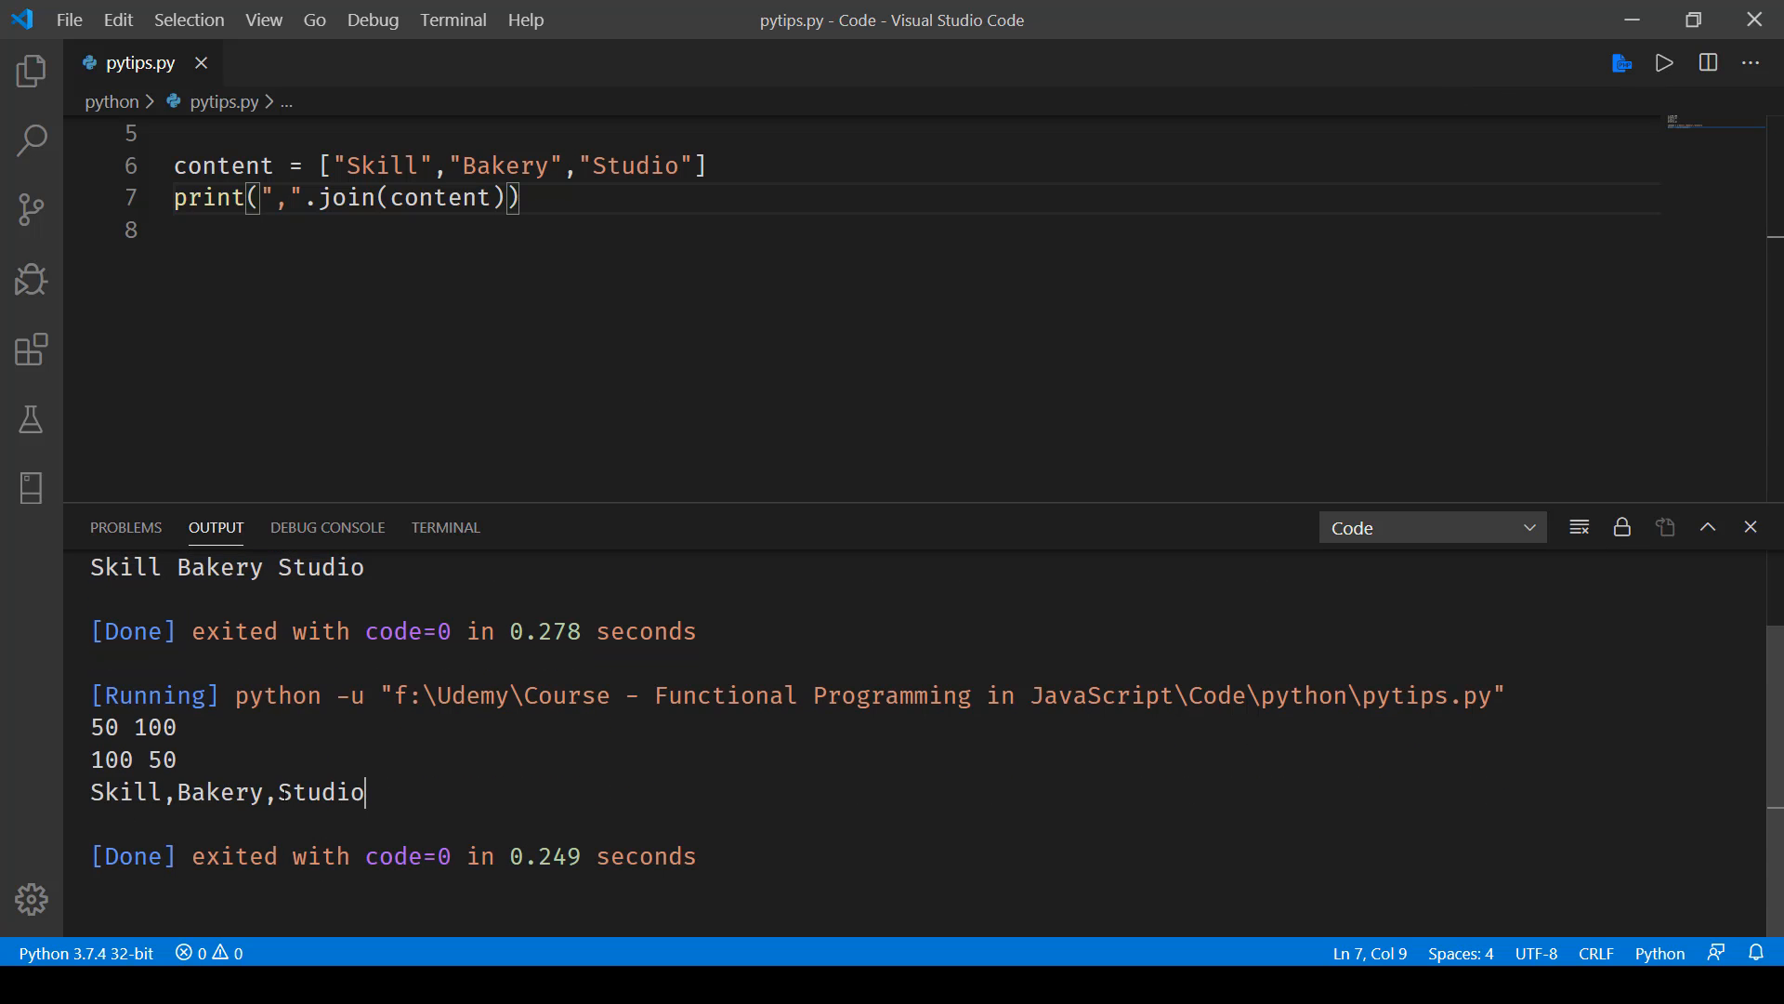
double_click(228, 791)
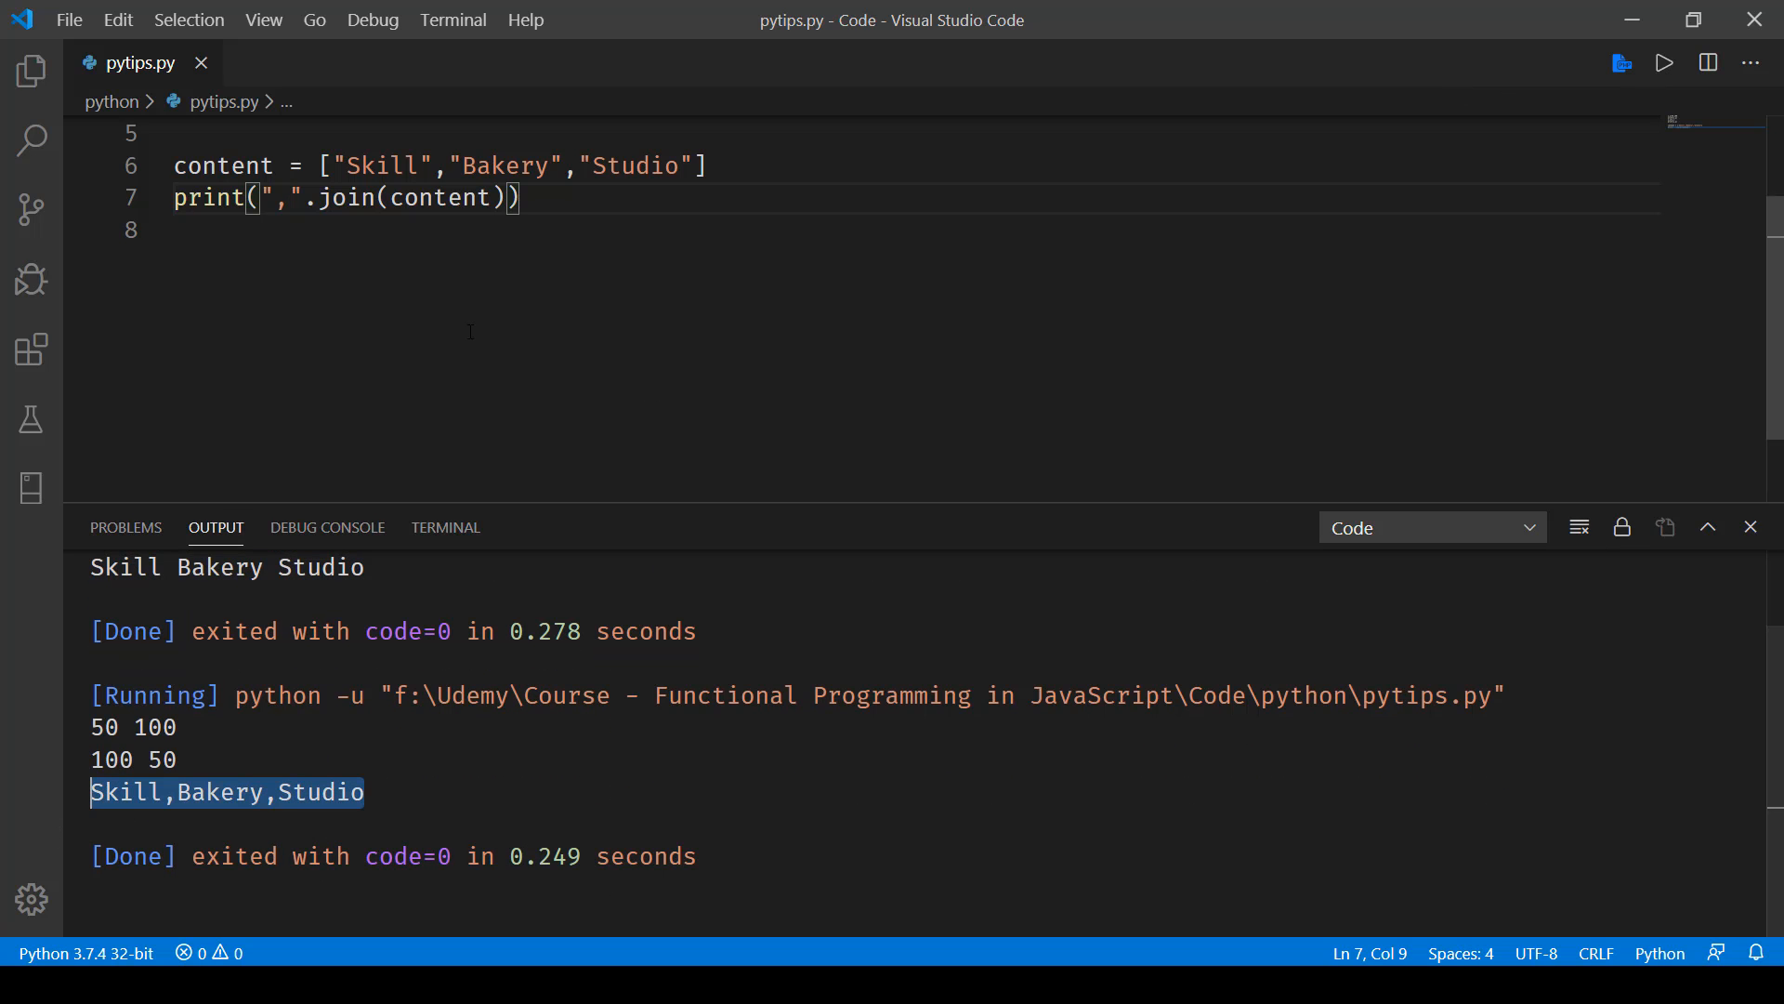